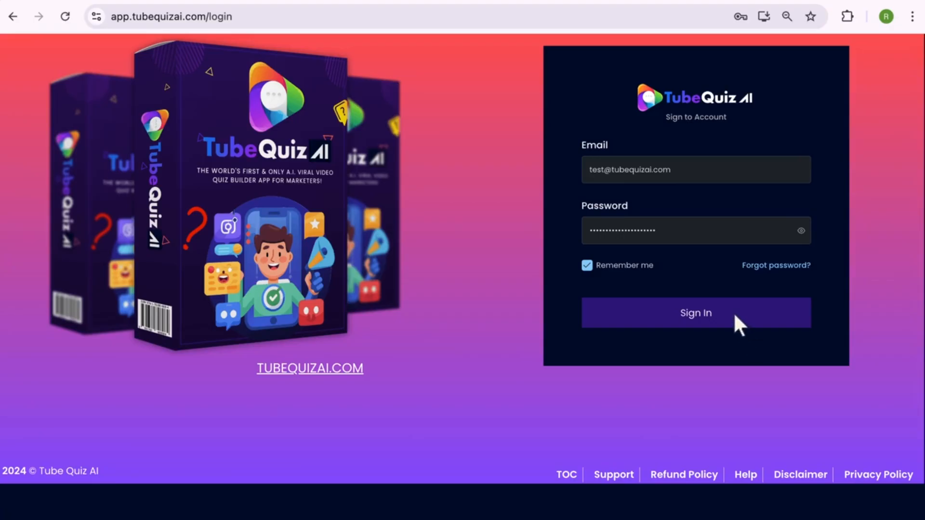
Step: Sign in to TubeQuiz AI to reach the empty campaign setup form
click(695, 313)
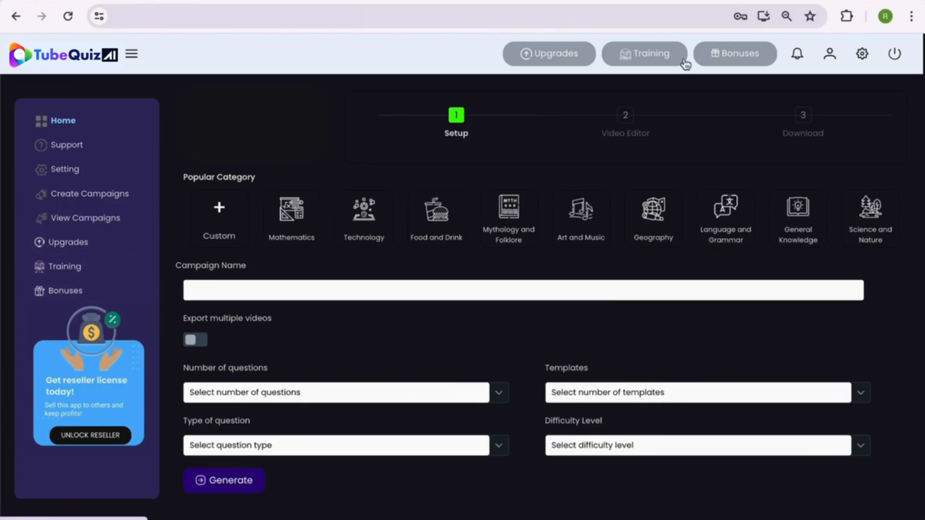
mouse_move(11, 74)
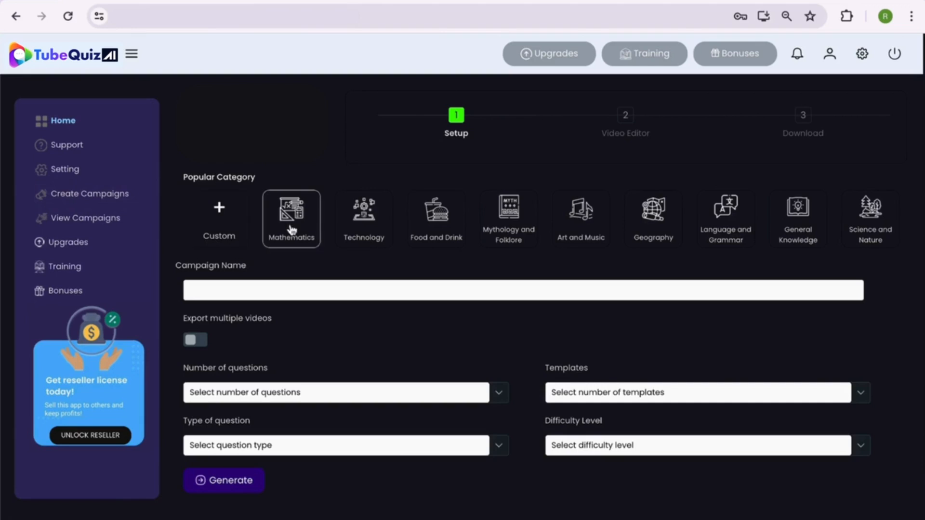
mouse_move(653, 218)
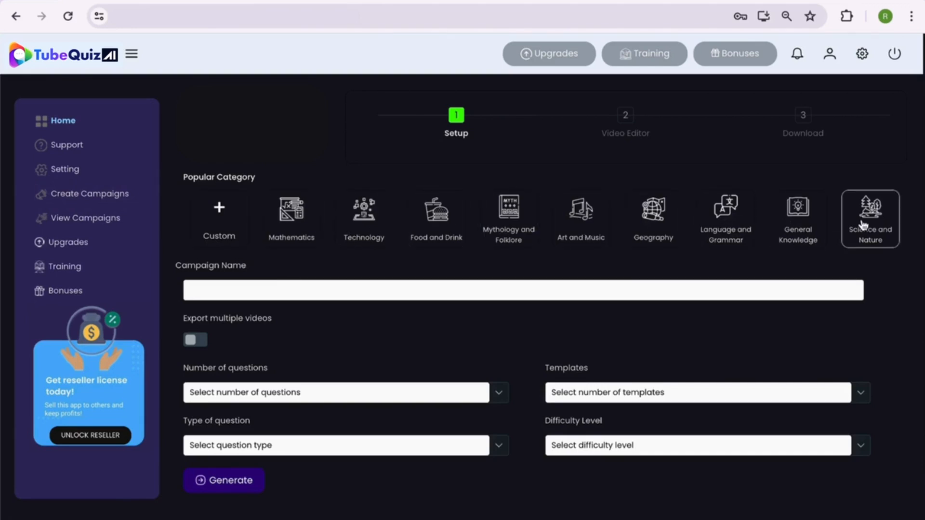
Step: Try a custom 'Weight Loss' category, then choose General Knowledge as the quiz category
click(219, 219)
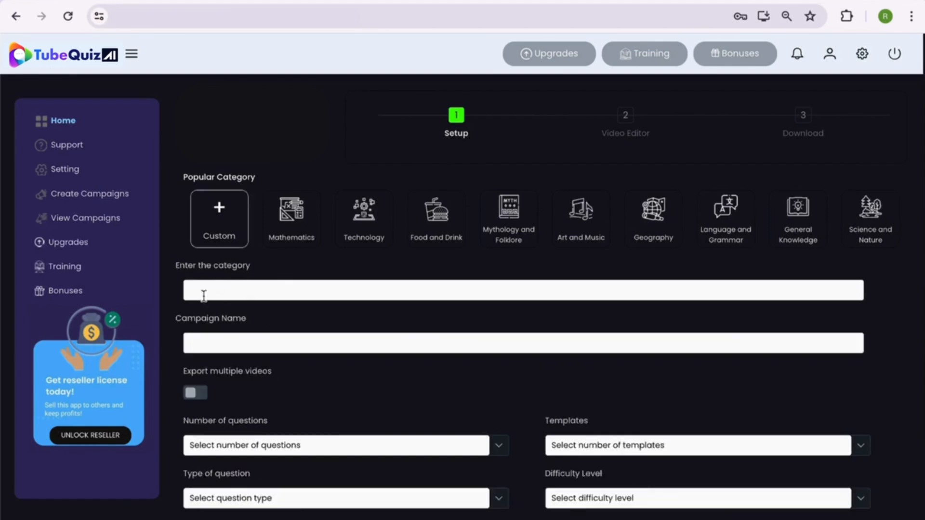
text(Weight loss)
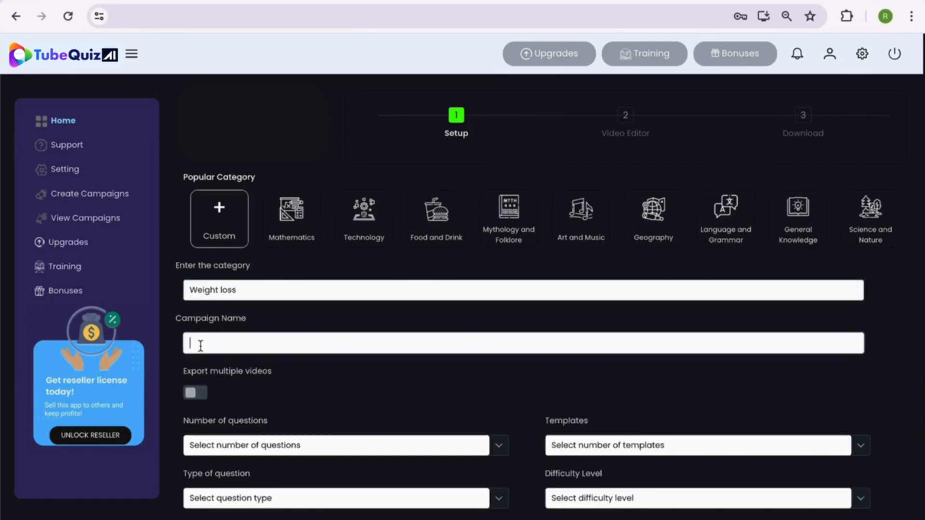
text(Weight Loss 1)
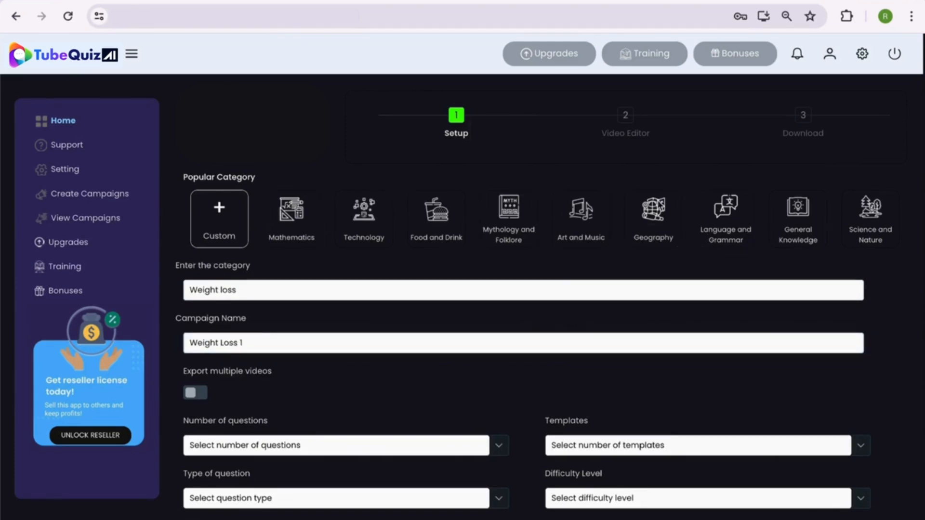
click(797, 219)
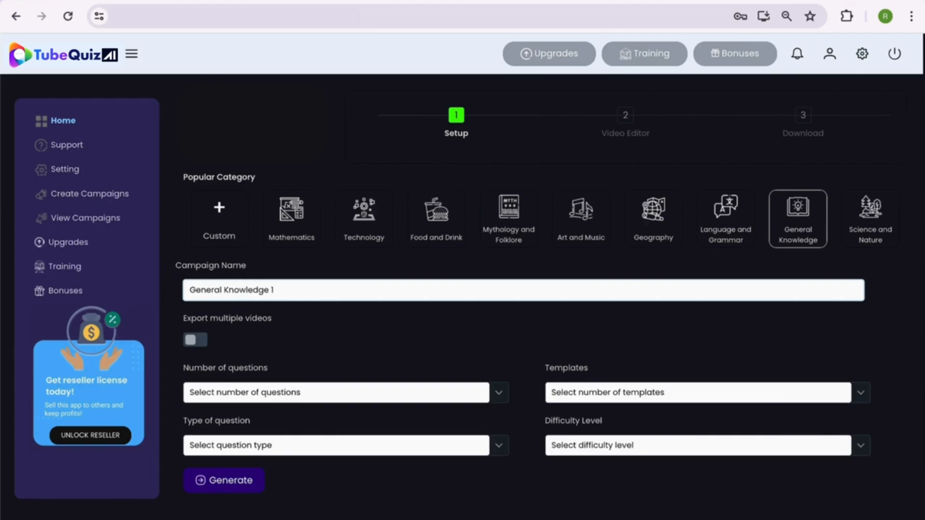
Step: Leave multiple-video export off and set 5 questions with 3 templates
click(196, 340)
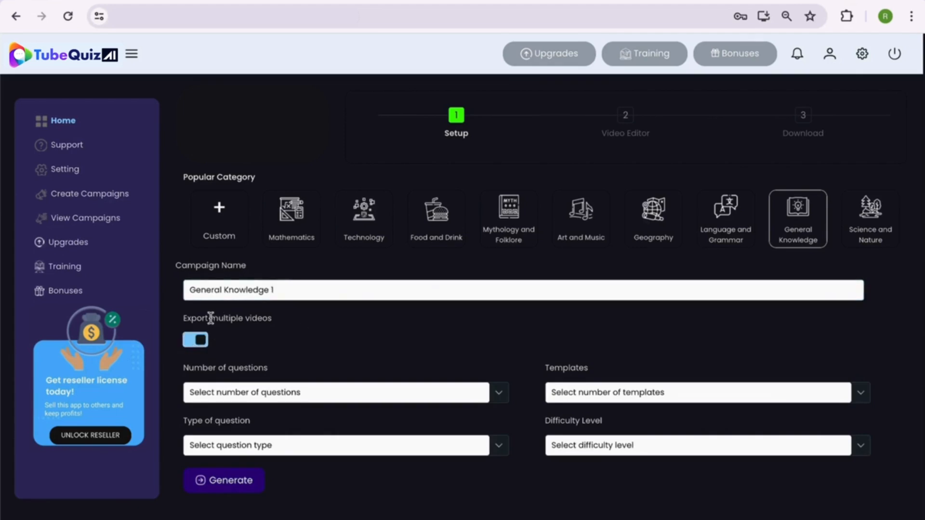
click(194, 340)
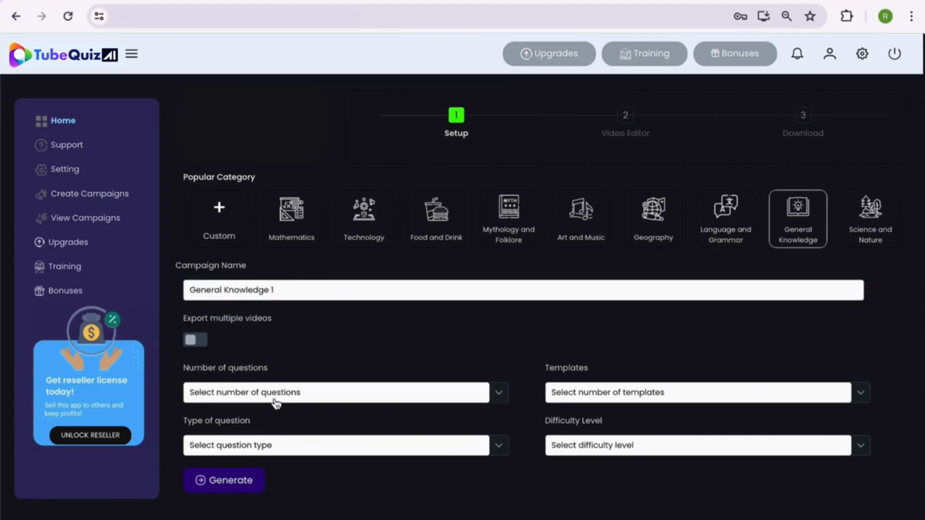
click(336, 392)
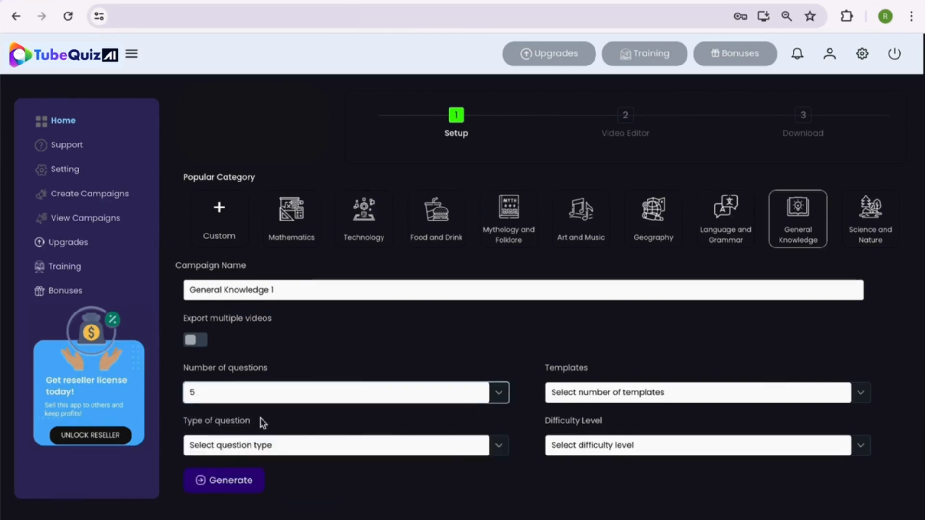
click(702, 392)
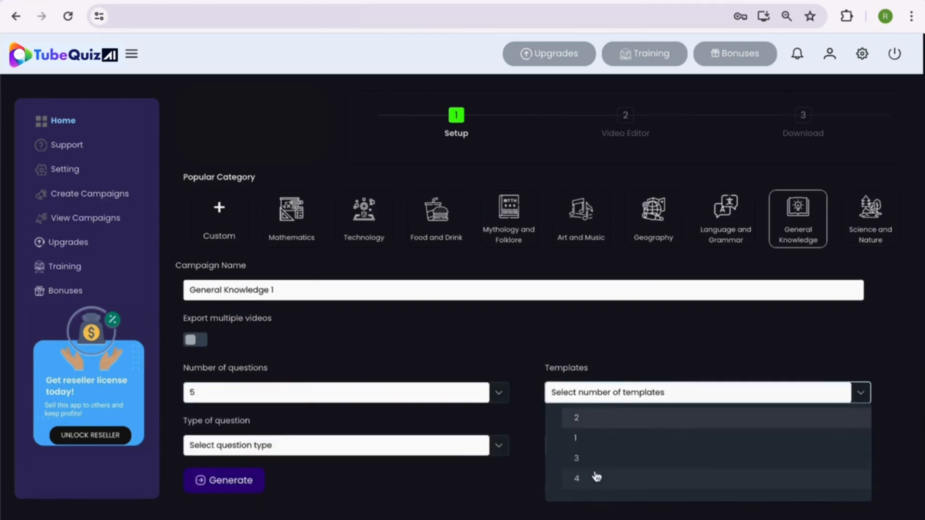
mouse_move(590, 440)
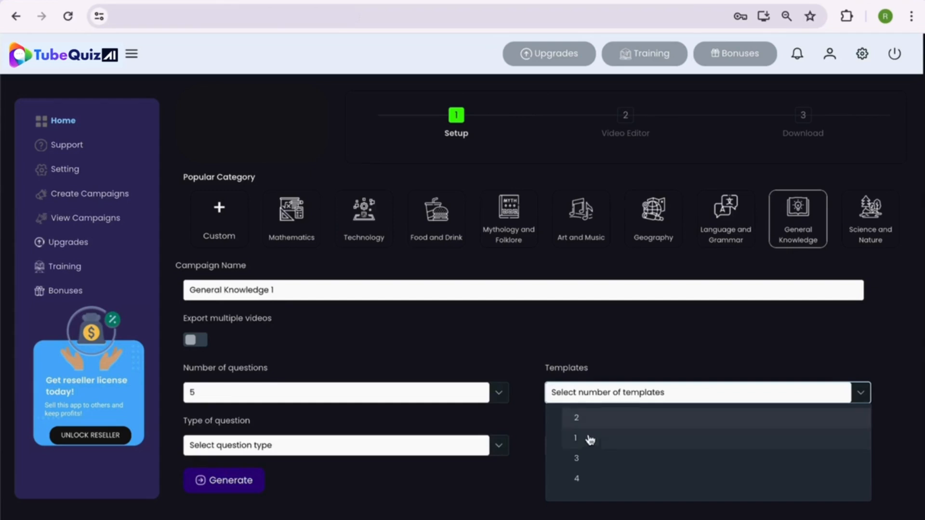
click(576, 458)
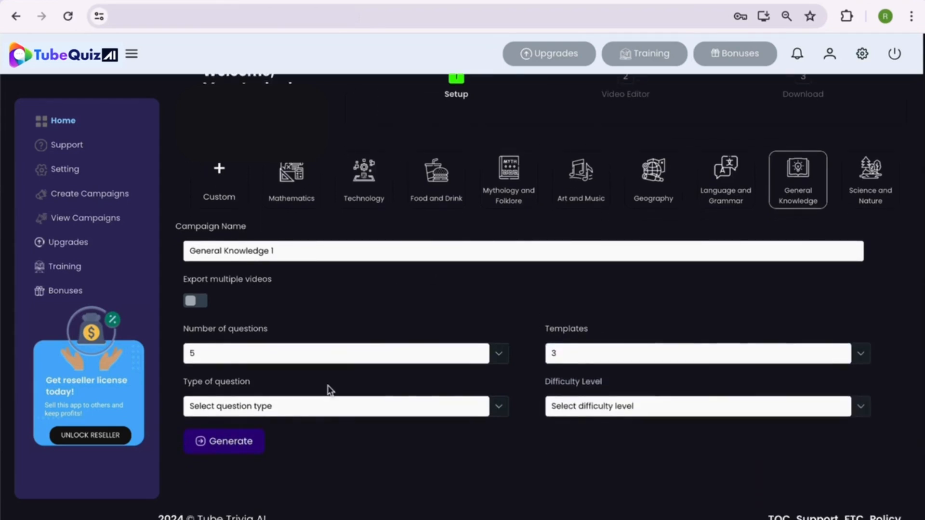
Step: Set the question type to Option A,B,C and the difficulty to Easy
click(337, 406)
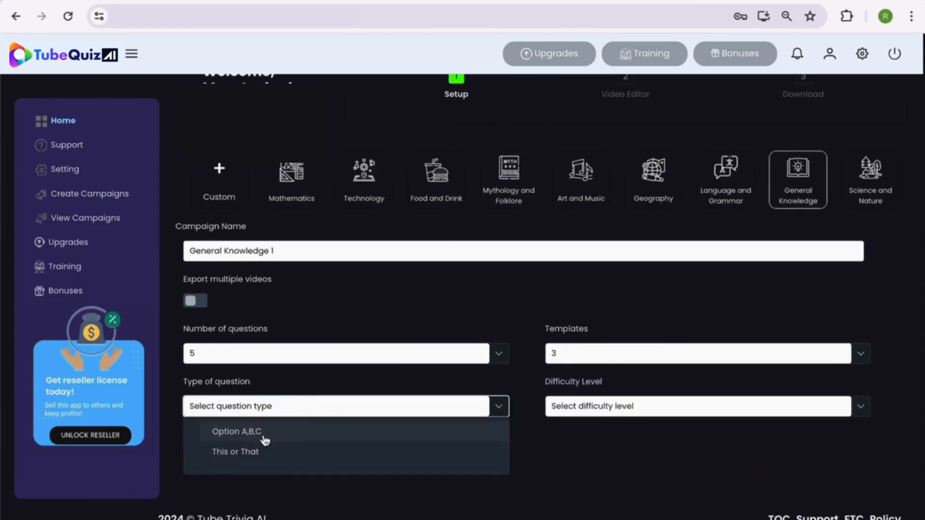
click(236, 430)
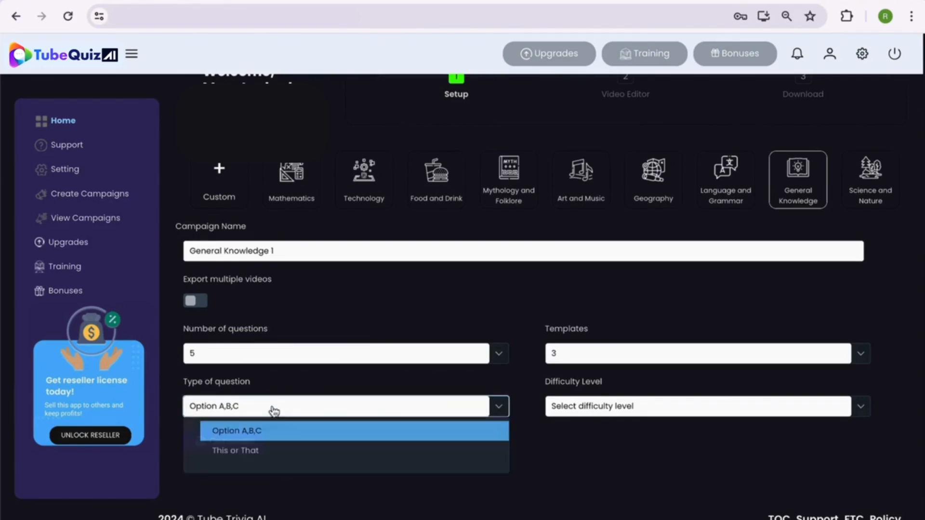
click(236, 431)
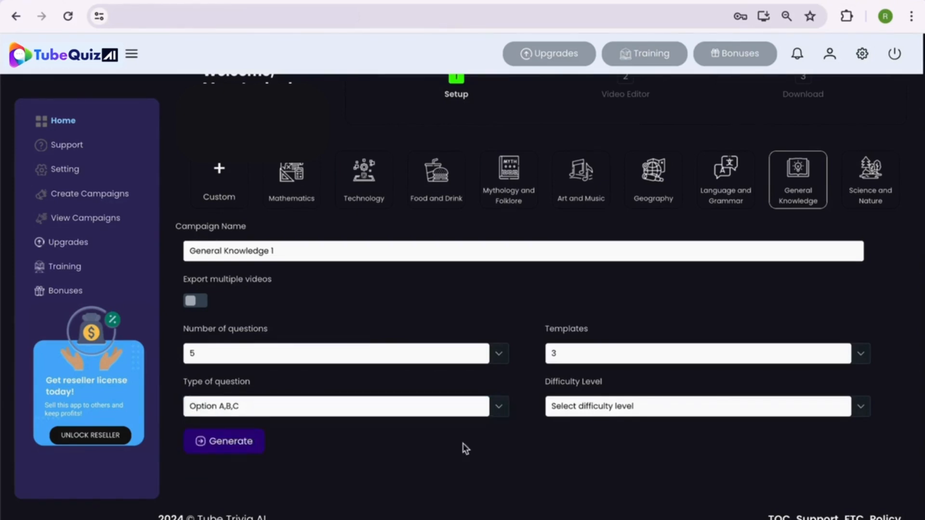
click(703, 405)
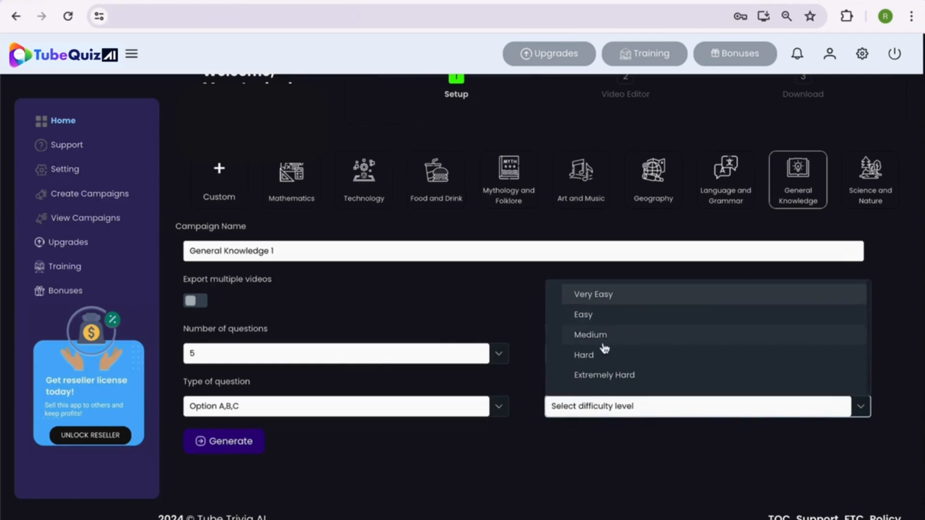
click(582, 314)
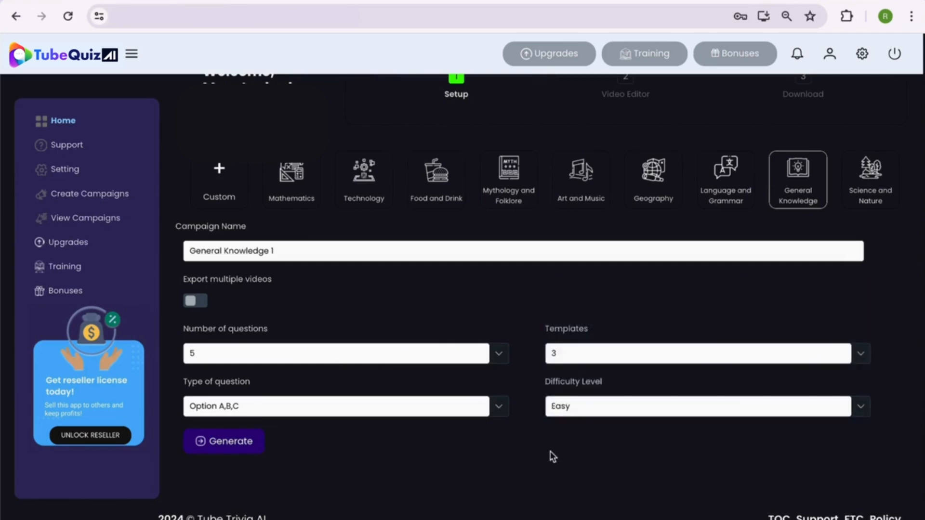
click(224, 441)
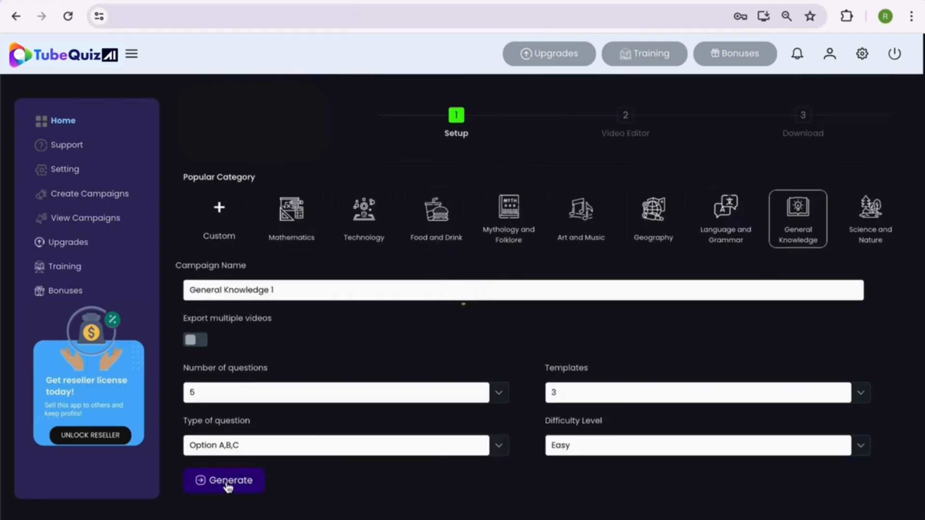
Step: Generate the question sets, review Template1 and Template2, and settle on Template3 with the largest-ocean question
click(223, 480)
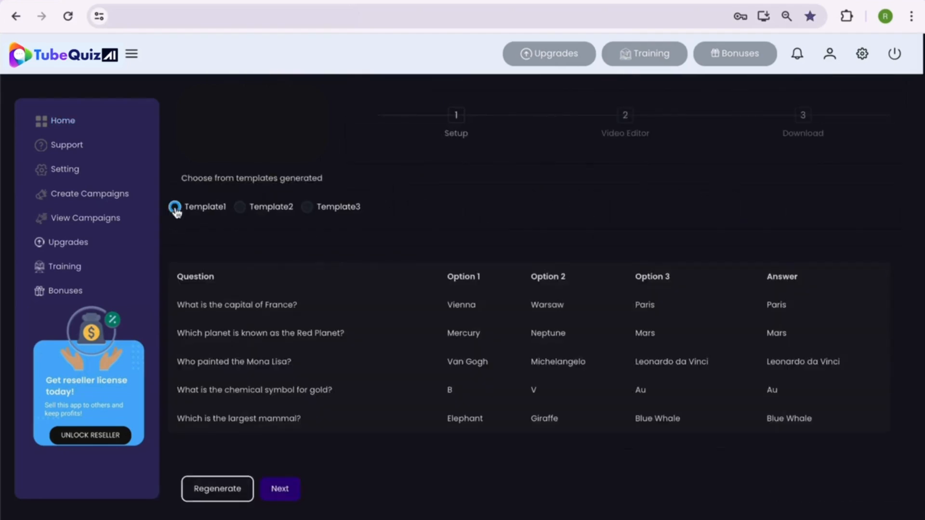
click(175, 207)
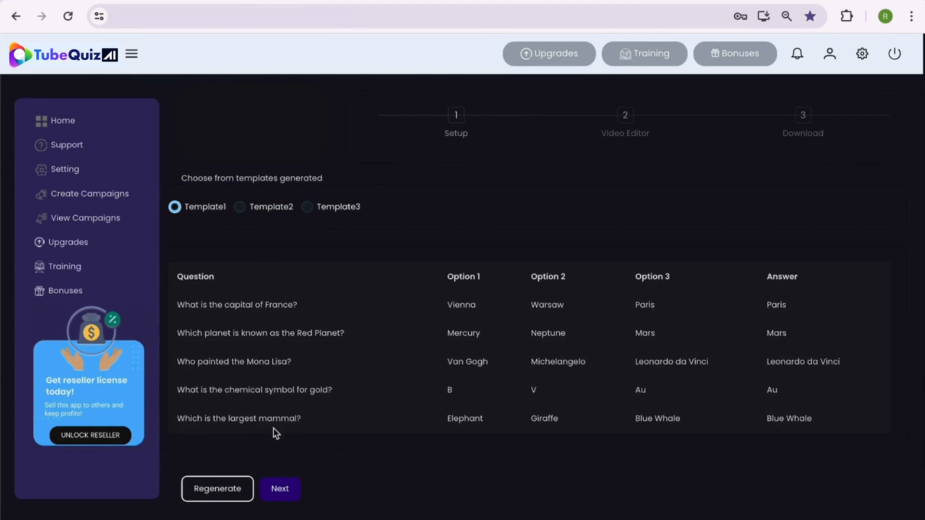
mouse_move(752, 288)
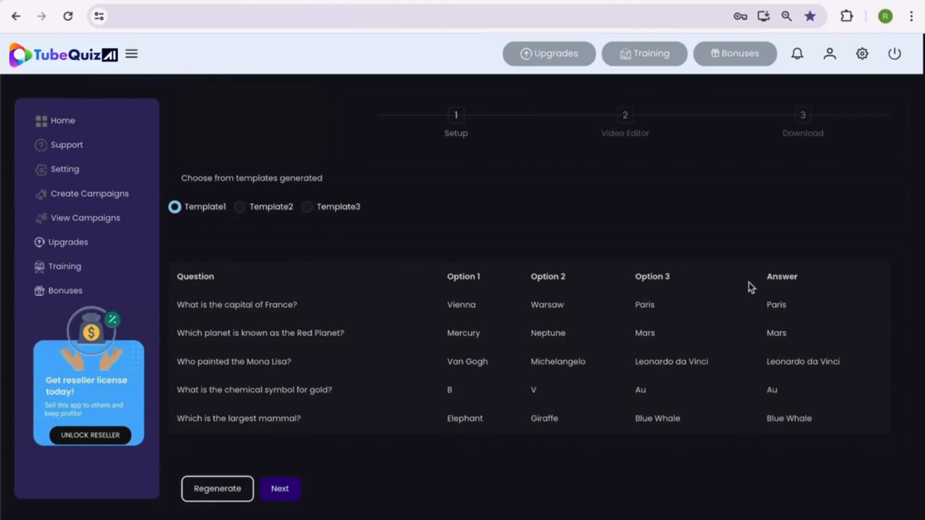
mouse_move(241, 212)
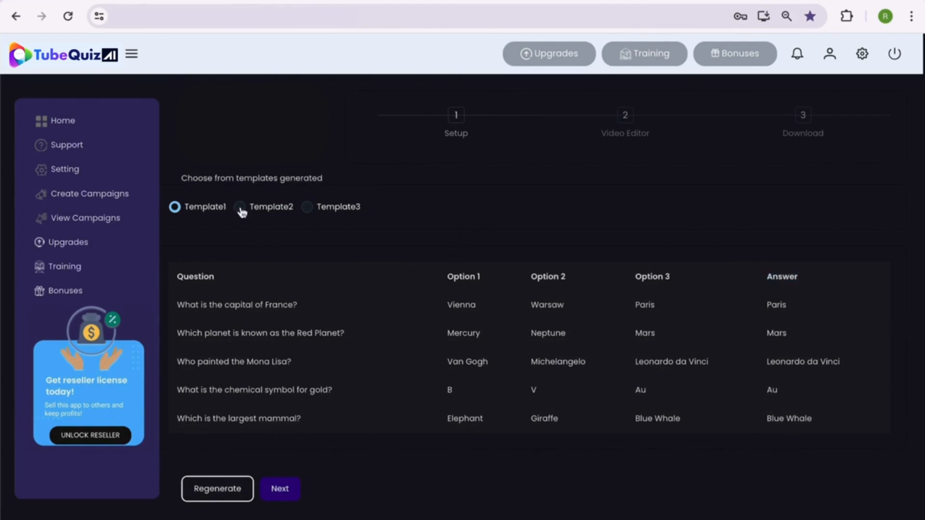
click(240, 206)
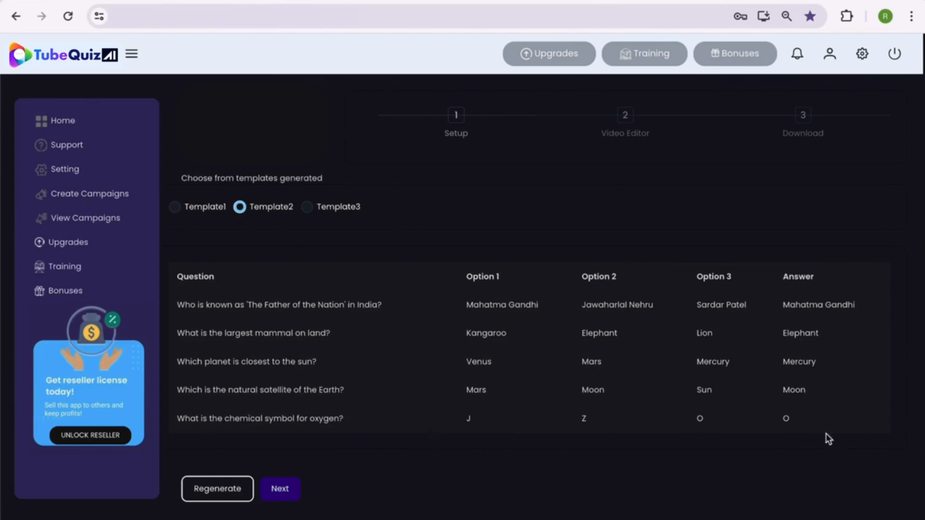
click(307, 207)
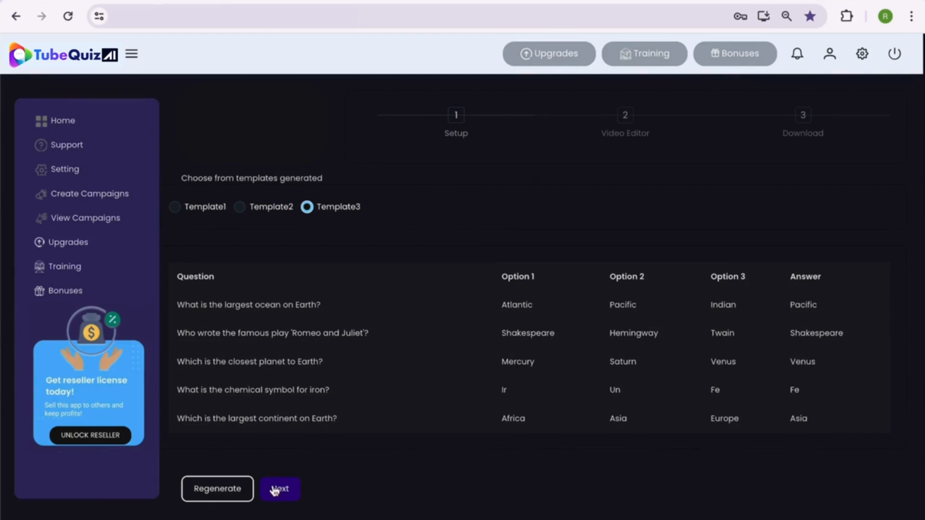
Step: Move on to template selection and switch to the vertical Mobile Version templates
click(280, 488)
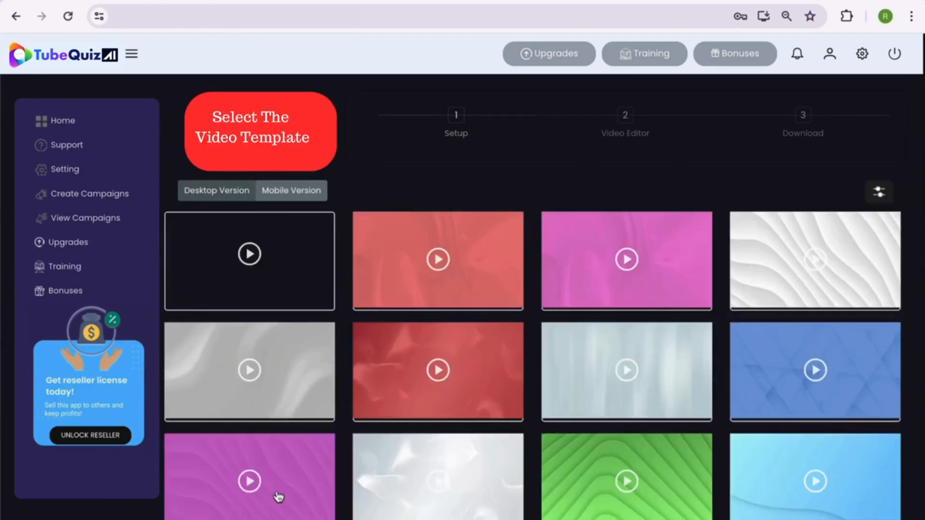
scroll(down, 3)
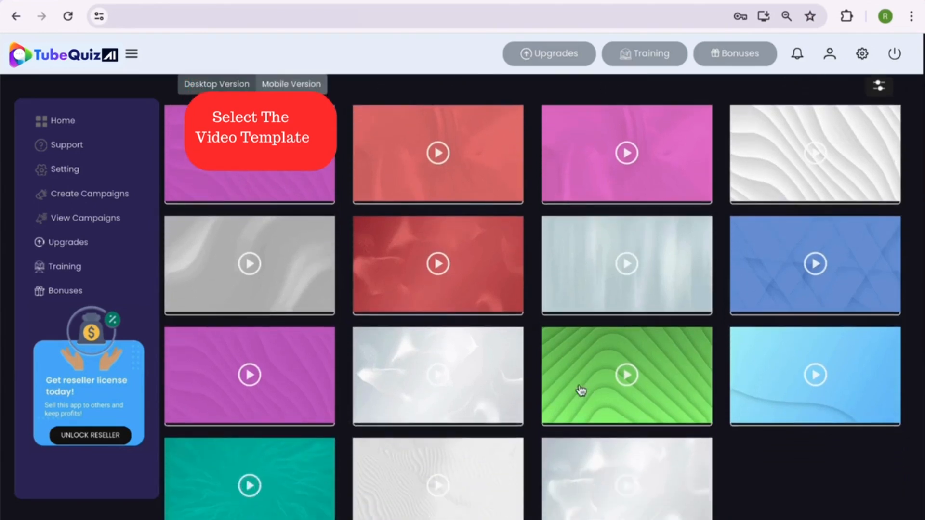
click(291, 178)
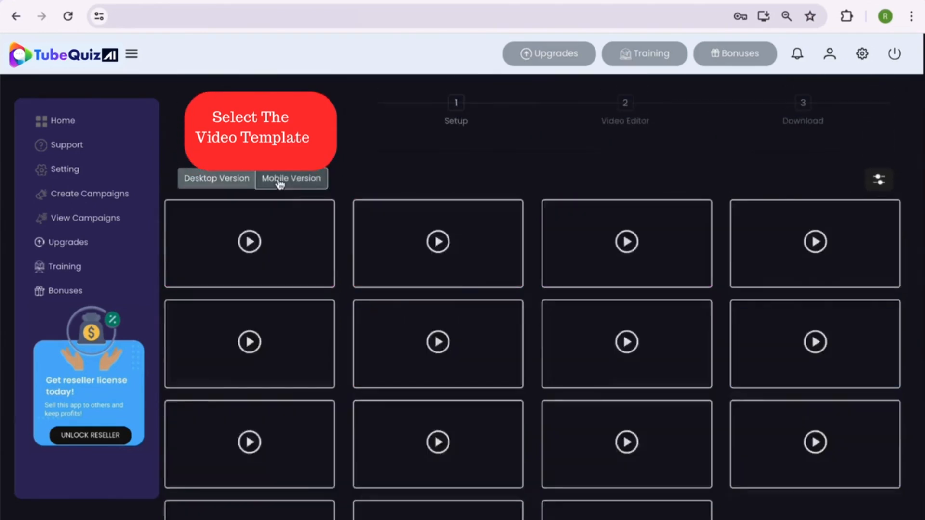
click(291, 179)
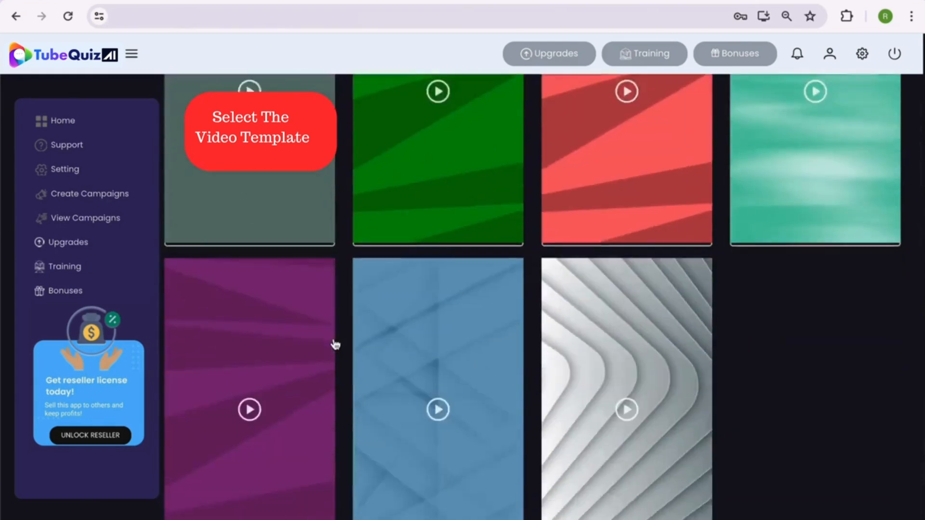
click(291, 190)
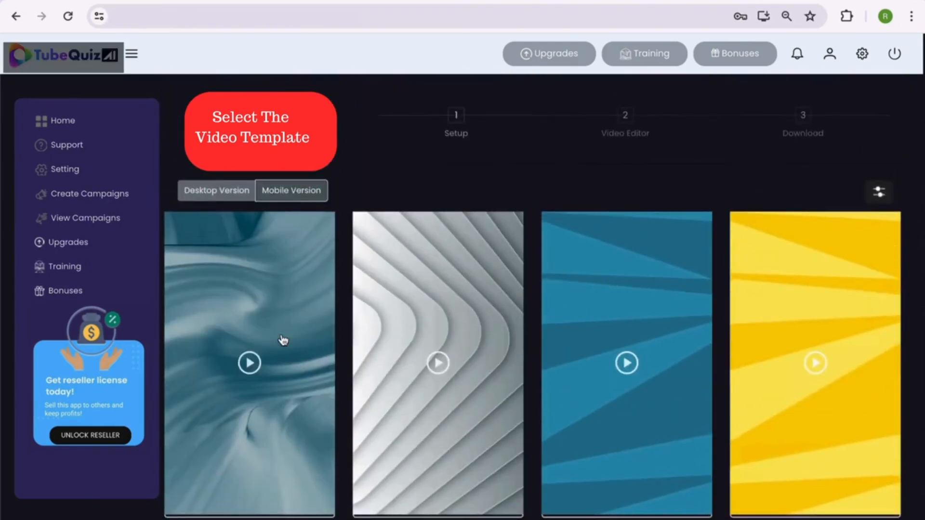
Step: Preview the teal swirl, white layered, blue, yellow and bubbles templates, then return to the grid
click(248, 362)
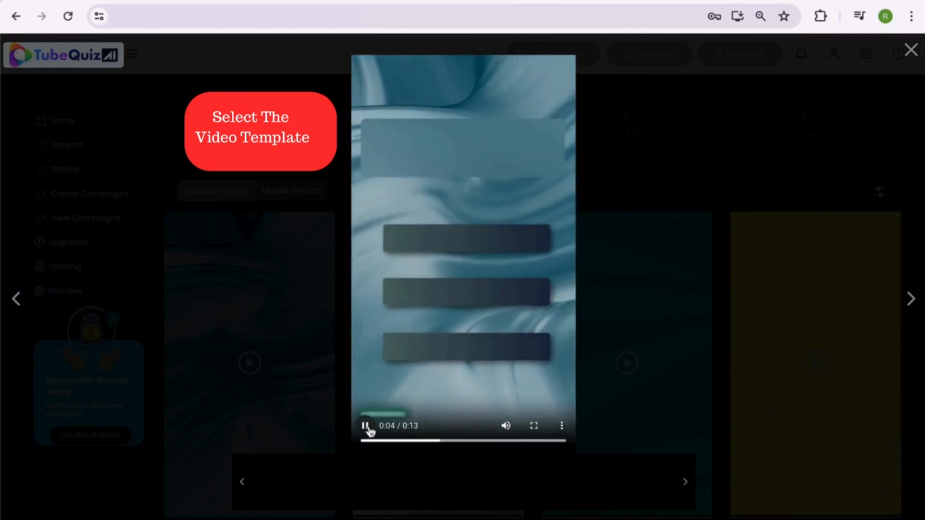
click(364, 425)
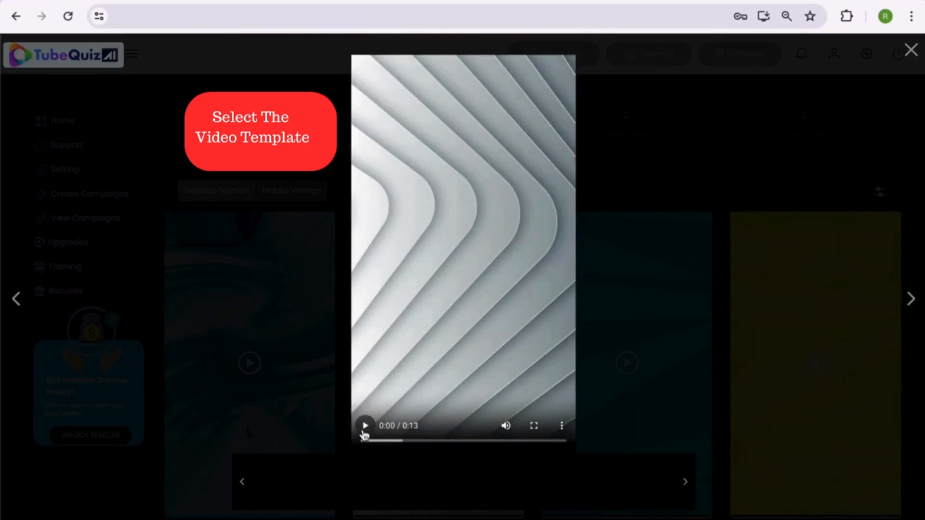
click(364, 425)
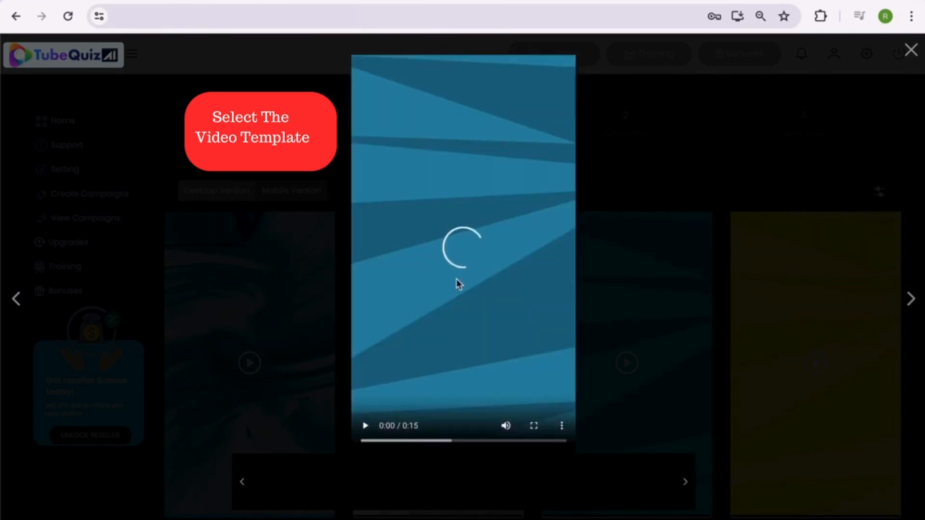
click(365, 425)
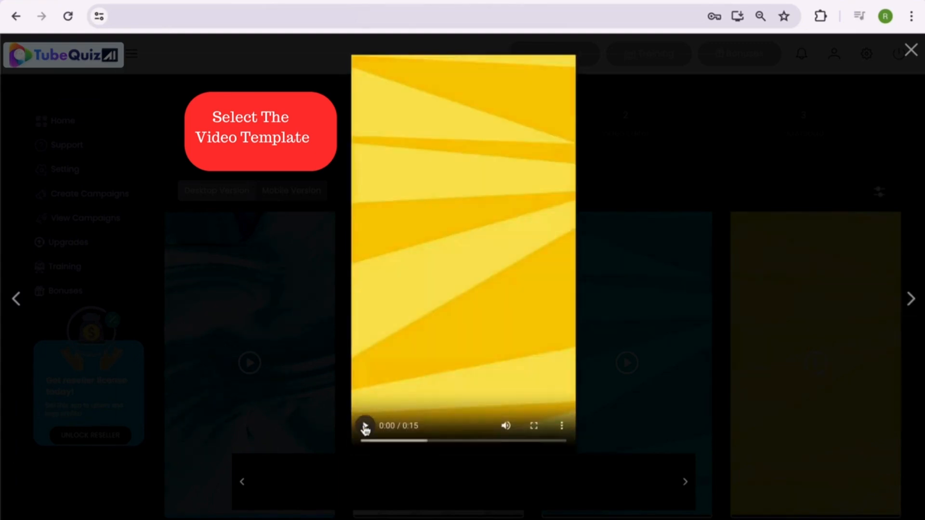
click(365, 425)
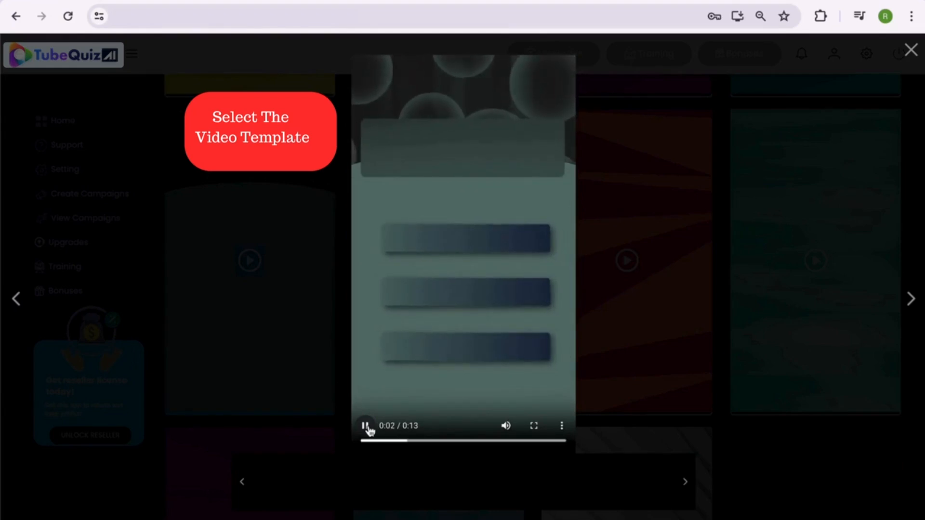
click(910, 50)
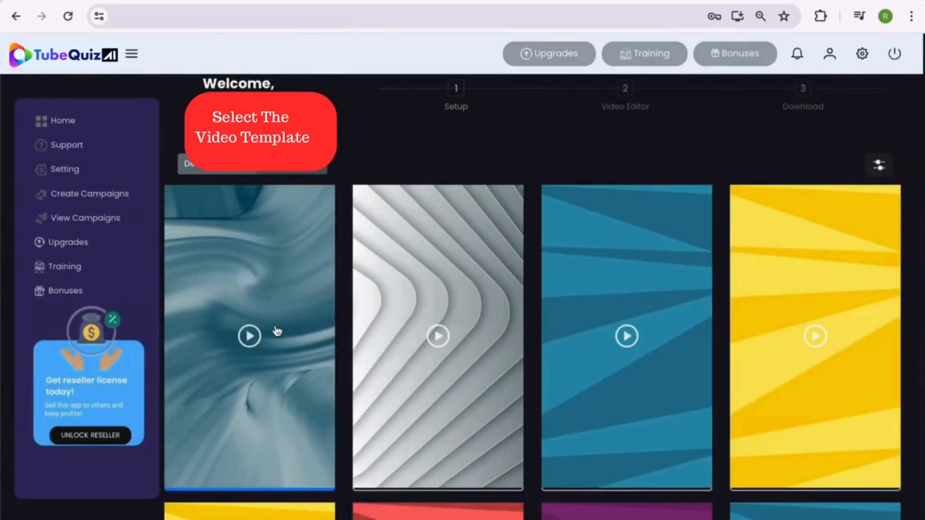
Step: Choose the teal swirl template and open it in the Video Editor with the ocean question
click(248, 336)
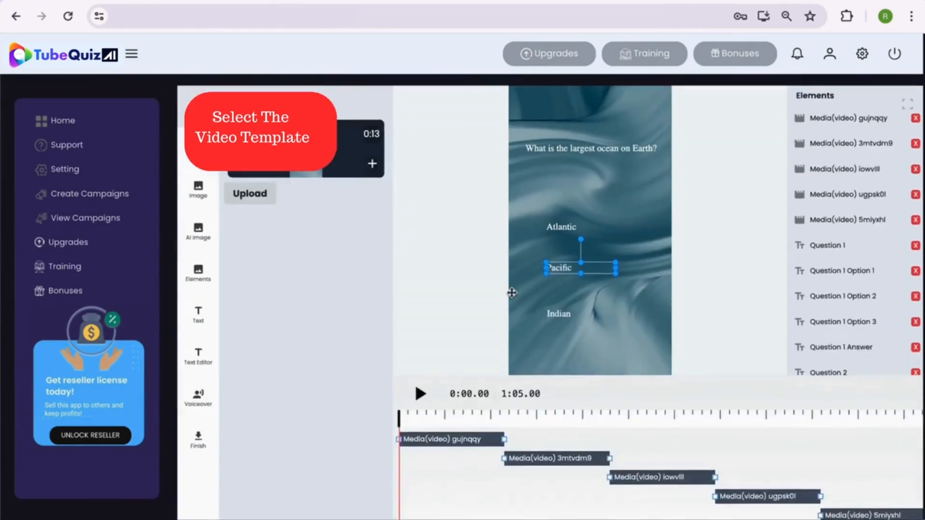
click(420, 393)
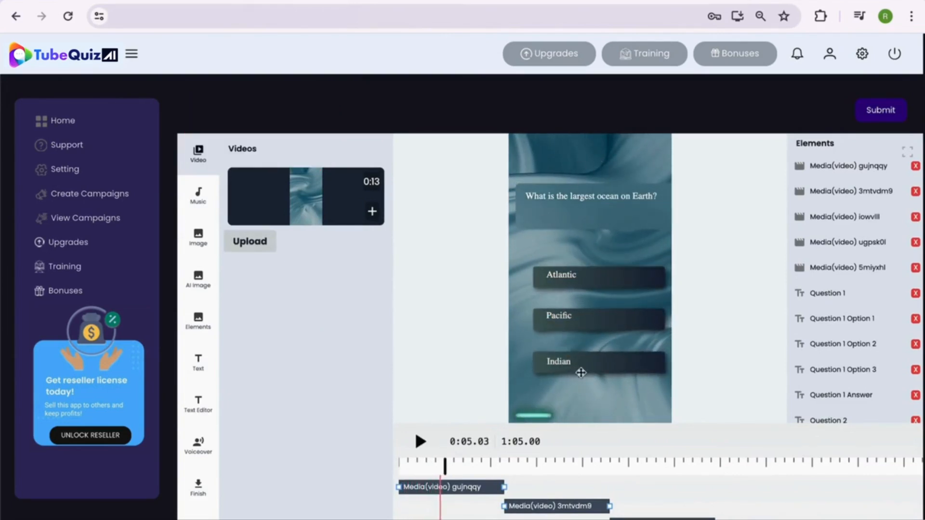
click(559, 316)
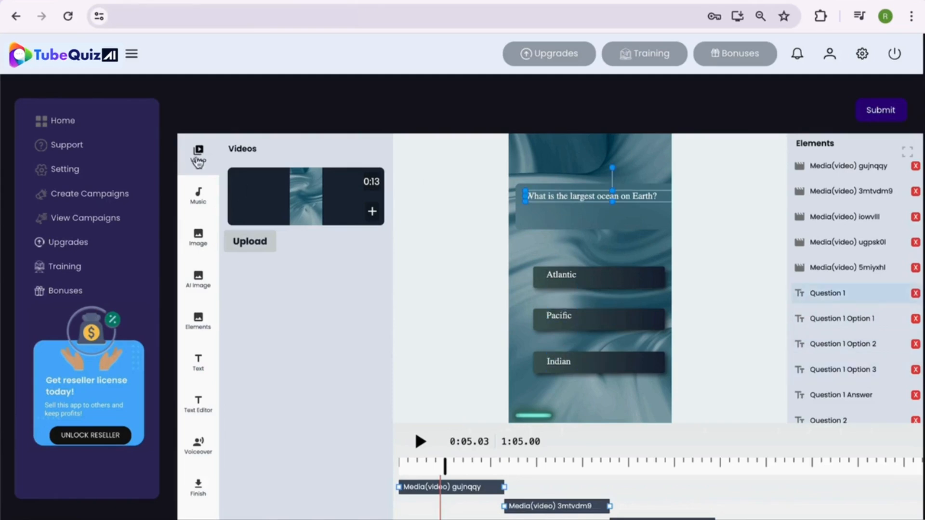
mouse_move(221, 193)
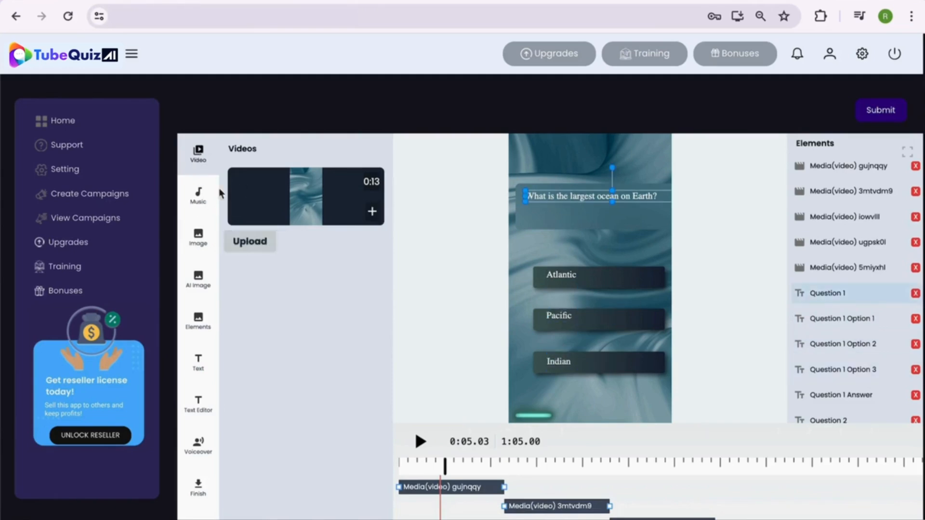
Step: Browse the Music, Image and AI Image moods sections, then the Elements arrow graphics for a red arrow
click(197, 194)
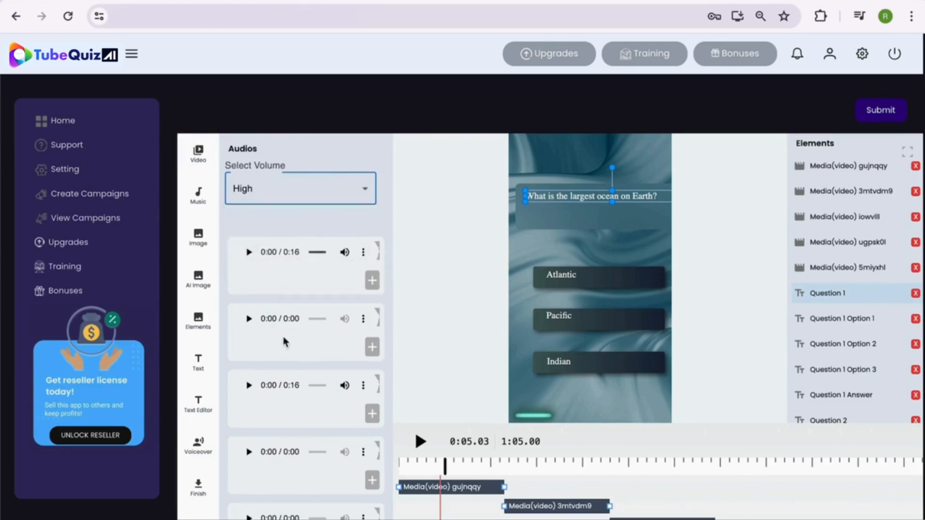
scroll(down, 3)
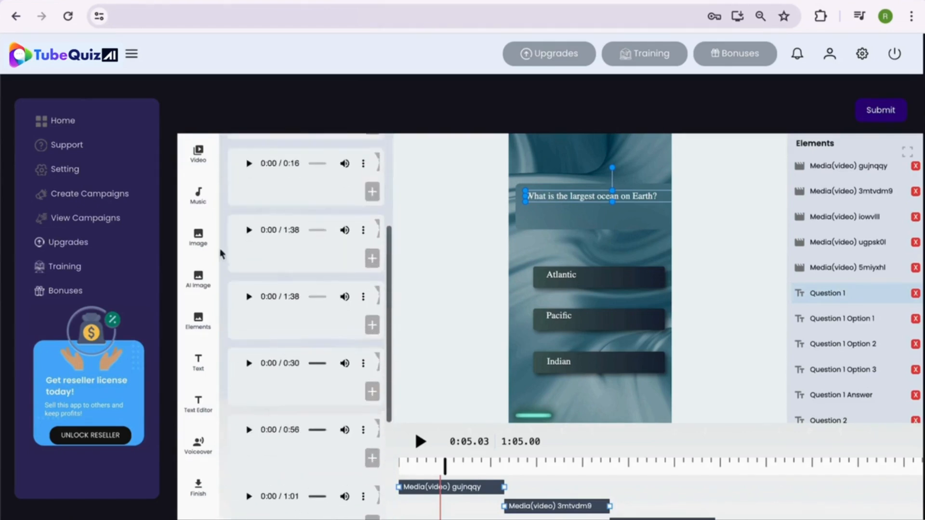
click(197, 236)
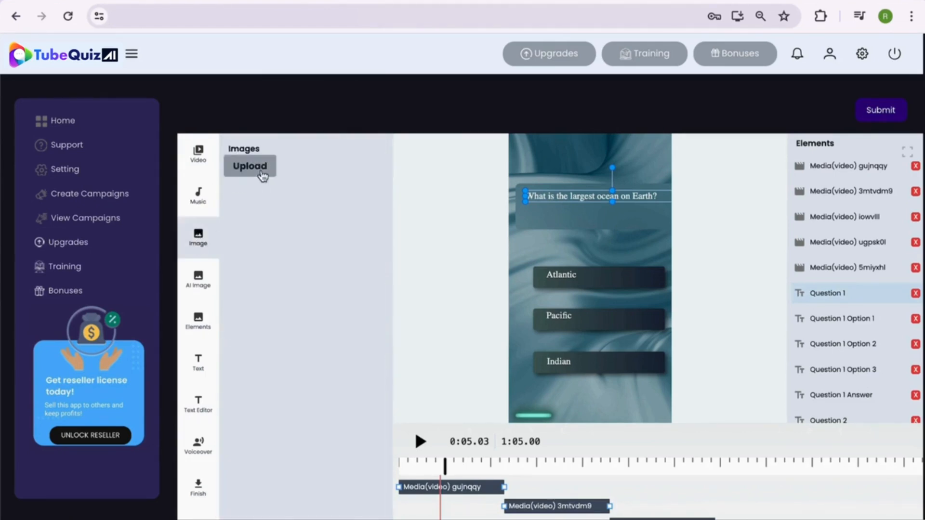
click(198, 278)
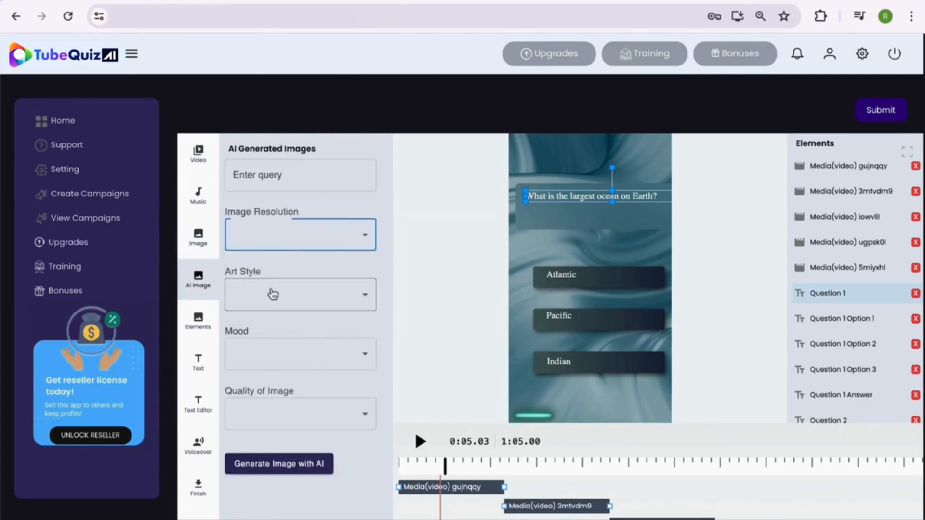
click(299, 354)
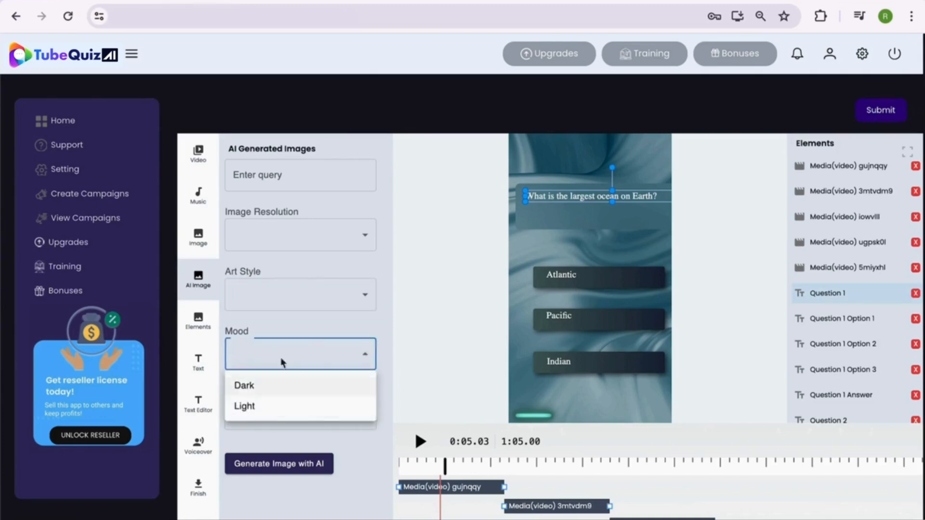
click(198, 321)
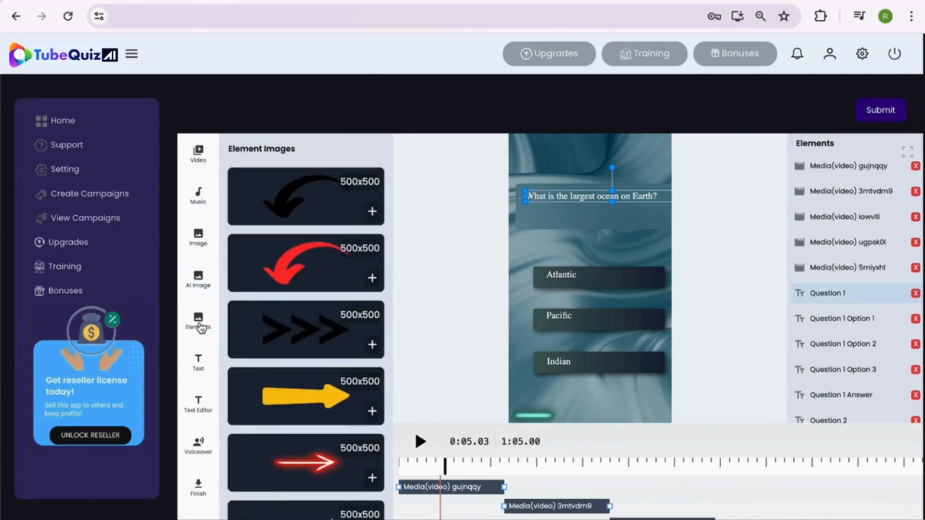
scroll(down, 3)
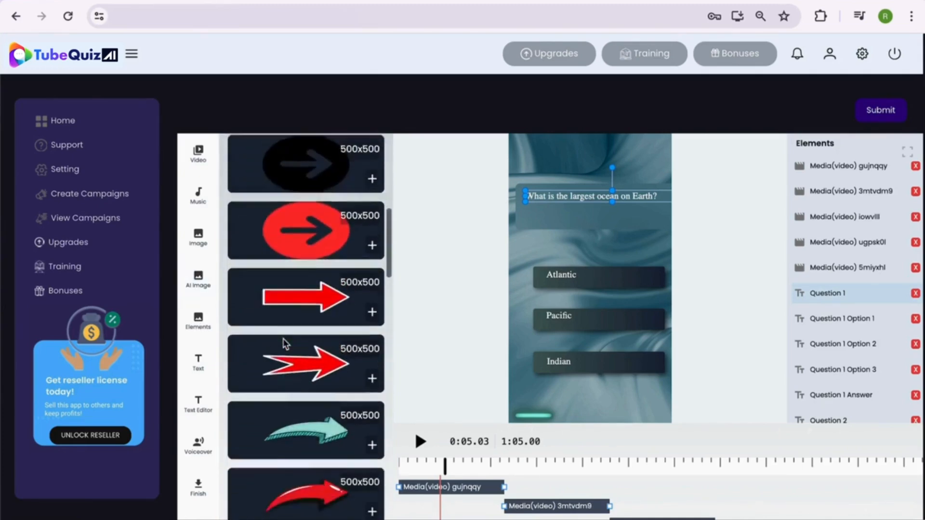
scroll(down, 3)
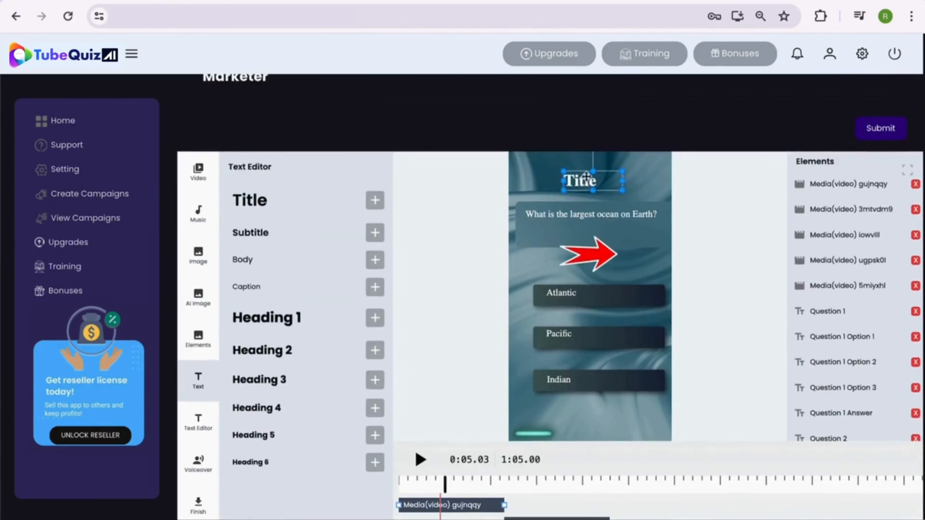
Step: Enter the title 'GK Trivia' and set its font to Poppins
text(GK Tr)
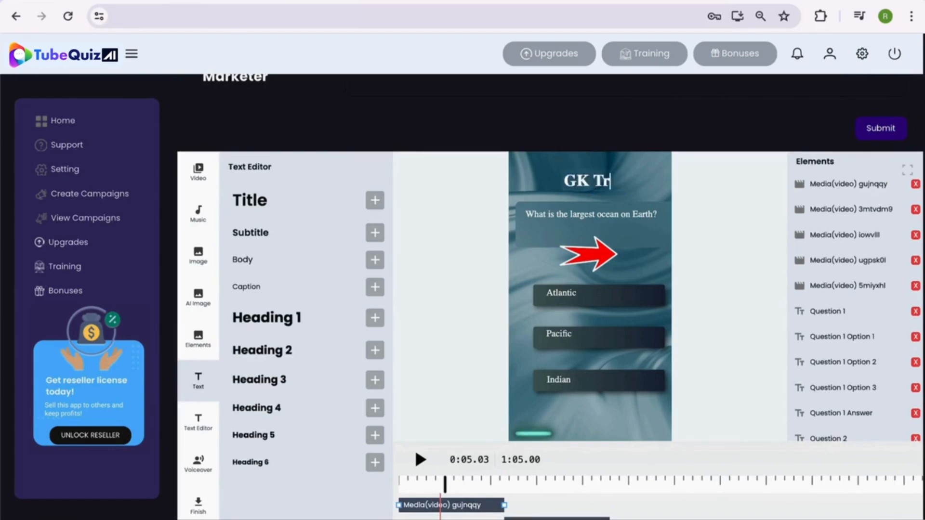
text(ivia)
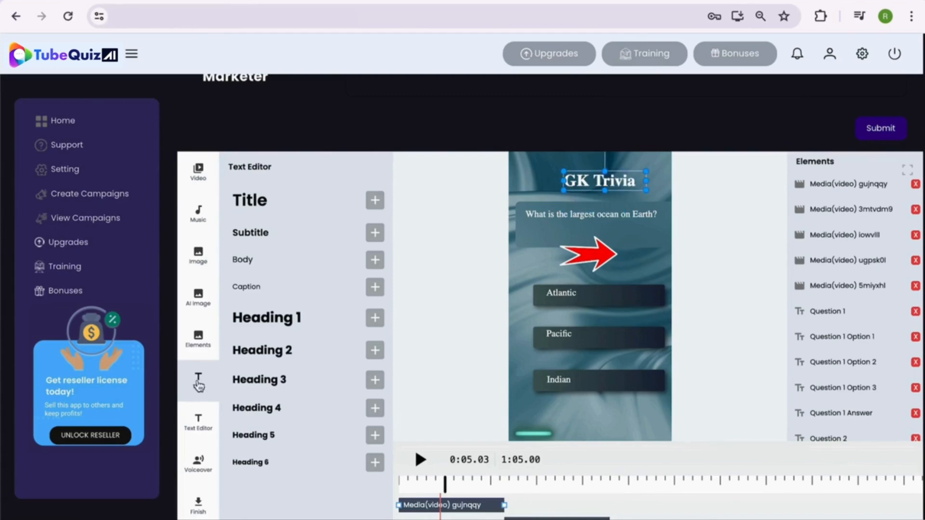
click(198, 382)
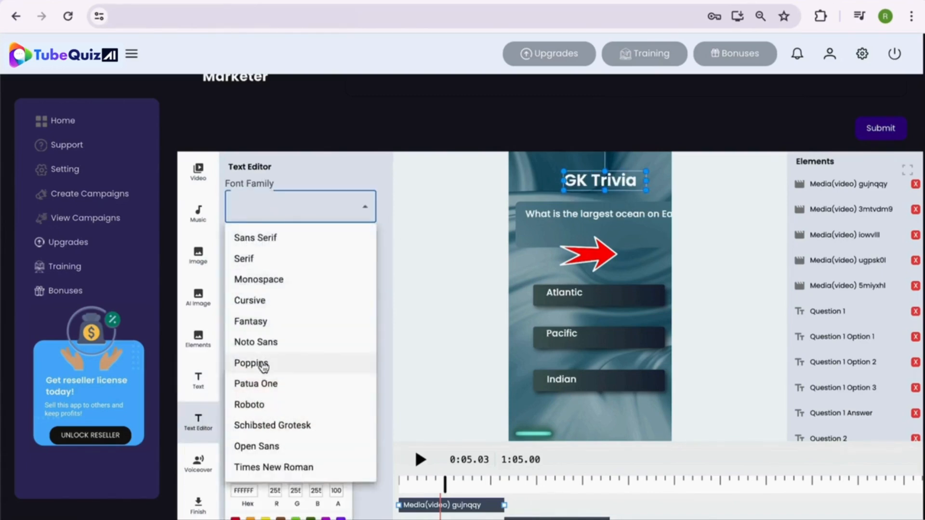
click(251, 363)
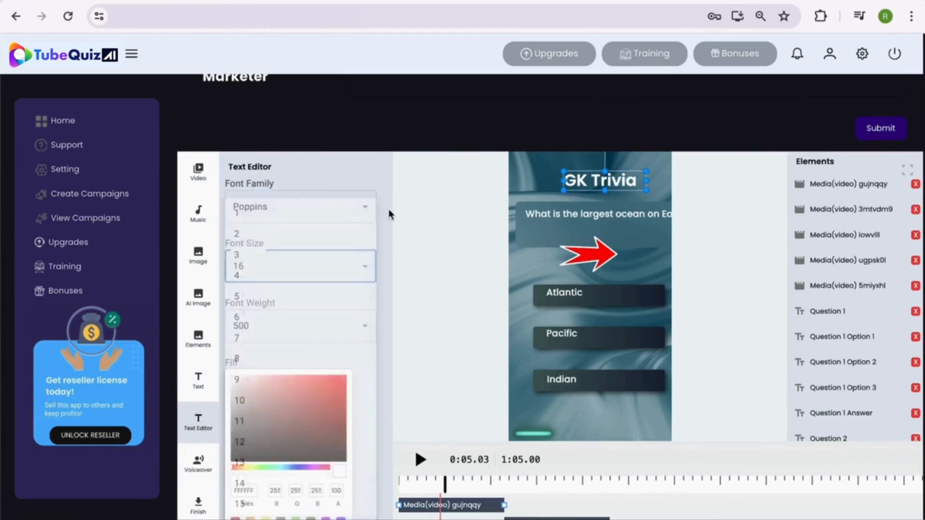
Step: Set the title font size to about 50 and preview the quiz from the start
click(299, 325)
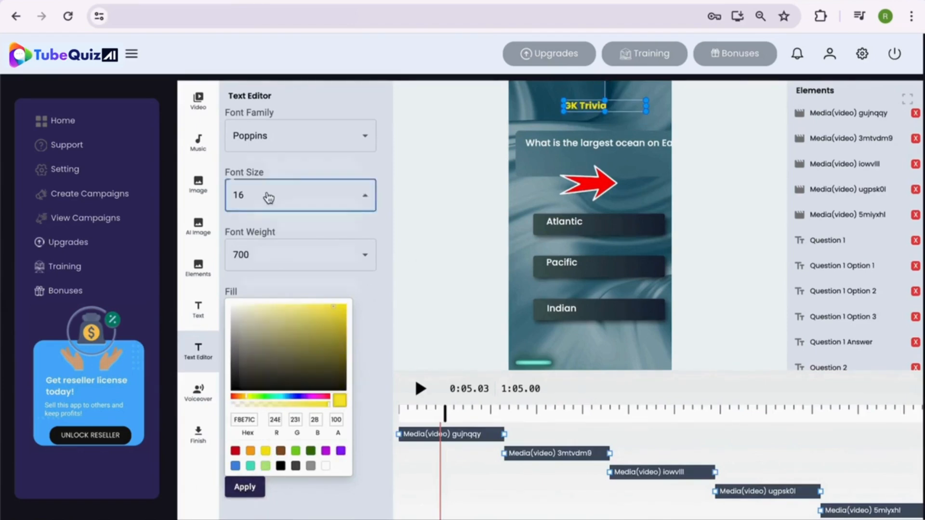
click(299, 195)
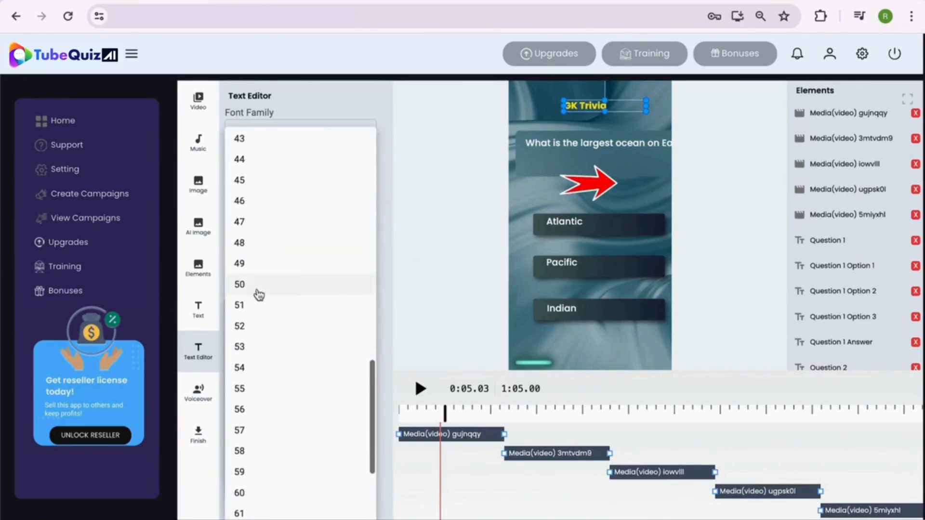
click(239, 283)
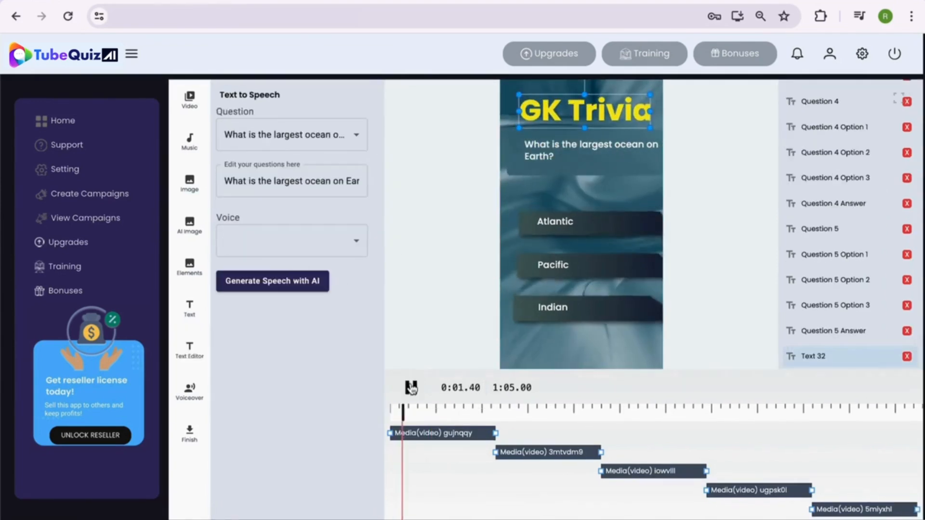
click(411, 387)
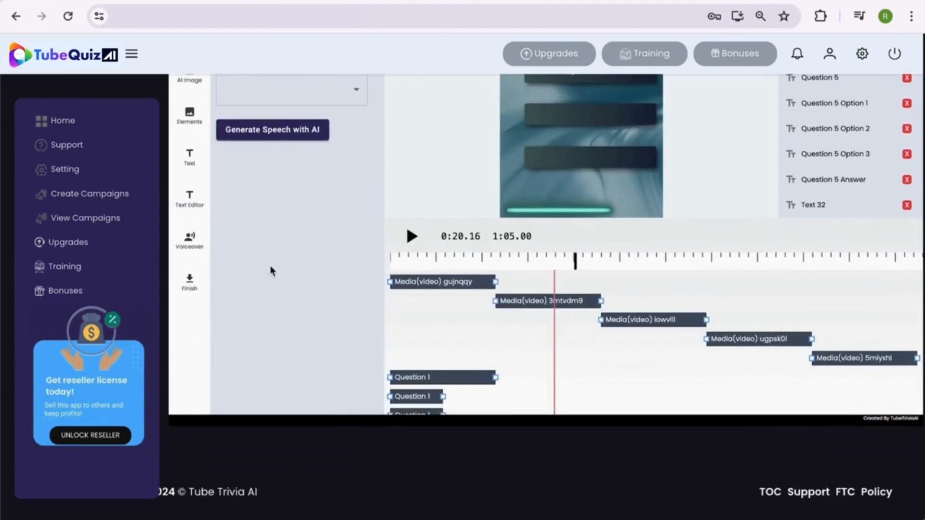
Step: Select the largest-ocean question and append its options Atlantic, Pacific, Indian and the correct answer text
click(298, 190)
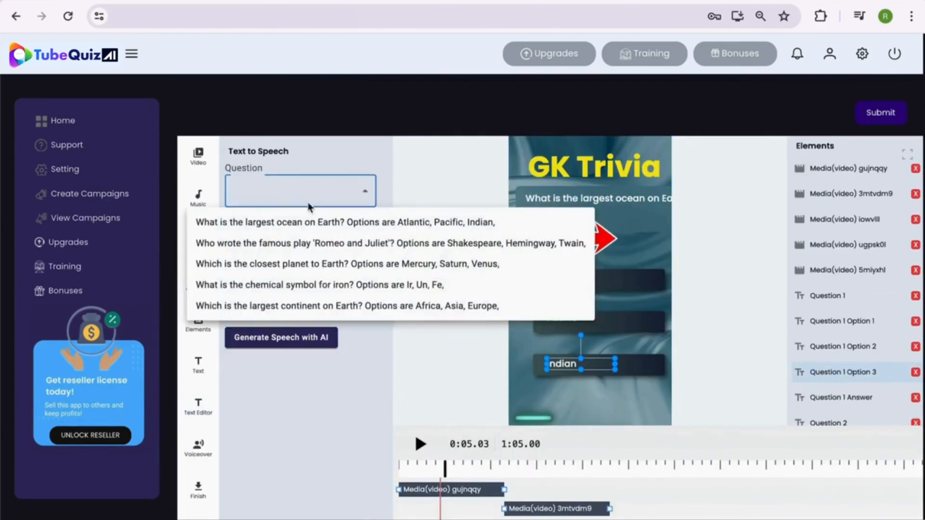
click(345, 222)
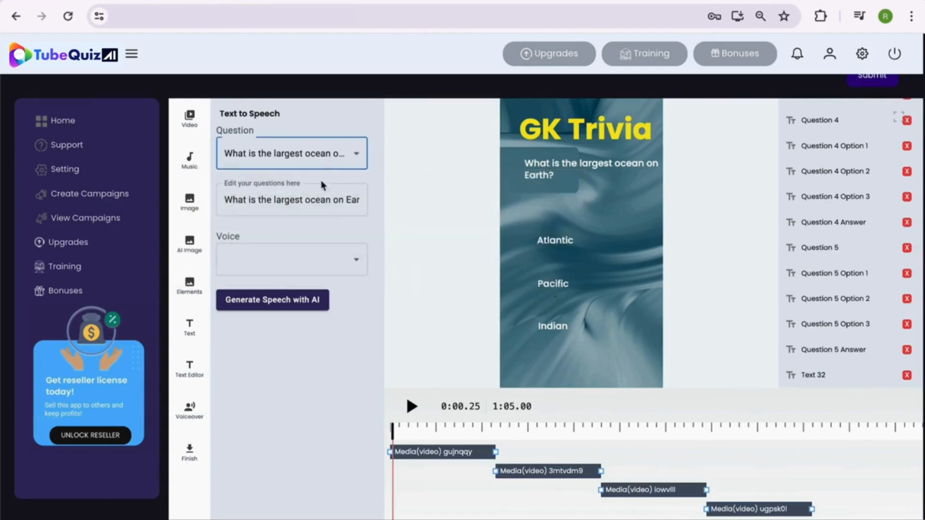
text(tions are Atlantic, Pacific, Indian,)
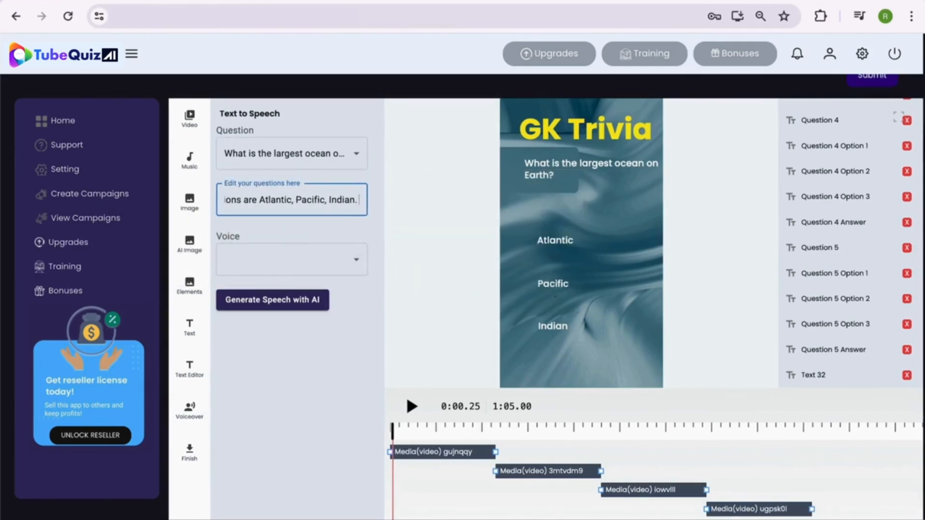
text(The correct answer is "Pacific".)
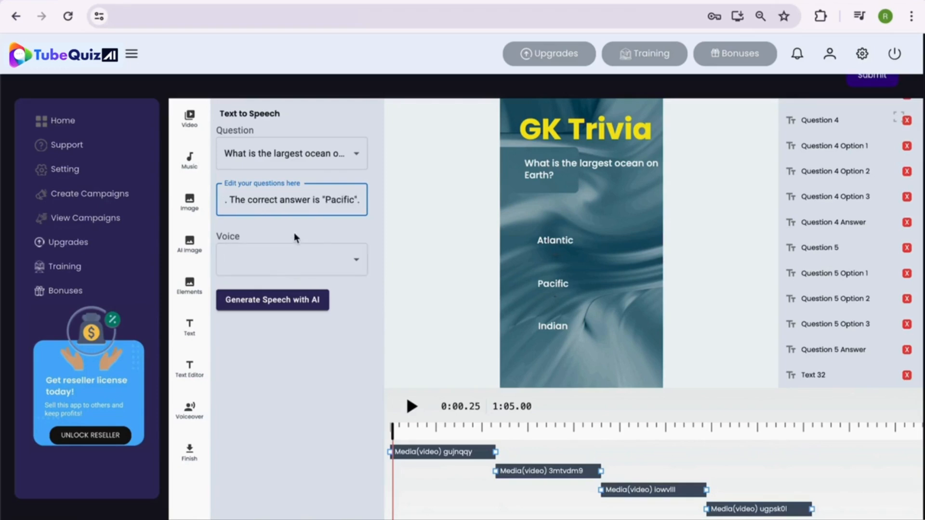
Step: Generate the speech with the Kimberly female voice, listen to it and add it to the timeline
click(291, 259)
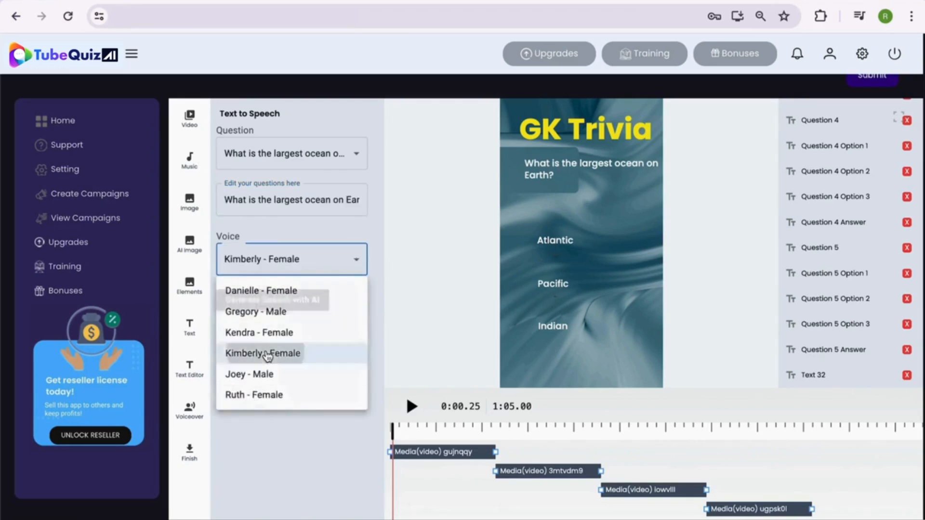
click(262, 353)
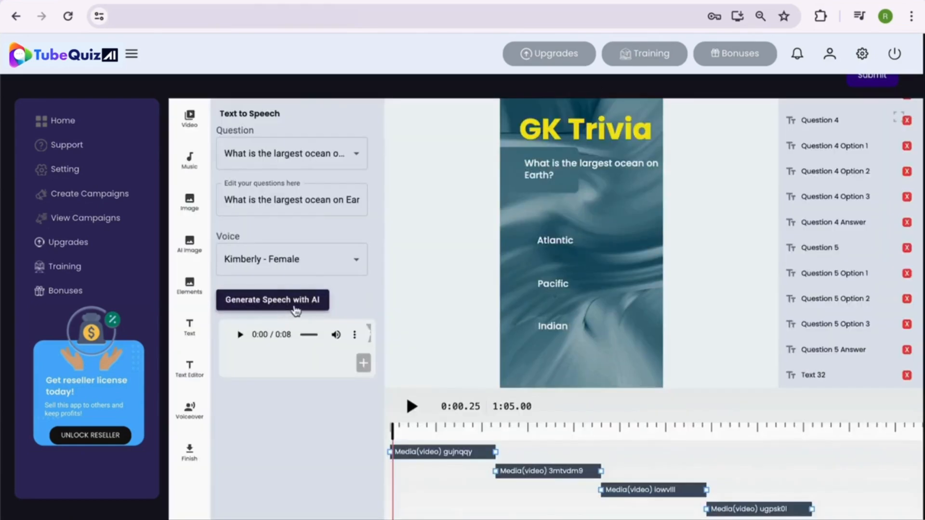
click(240, 335)
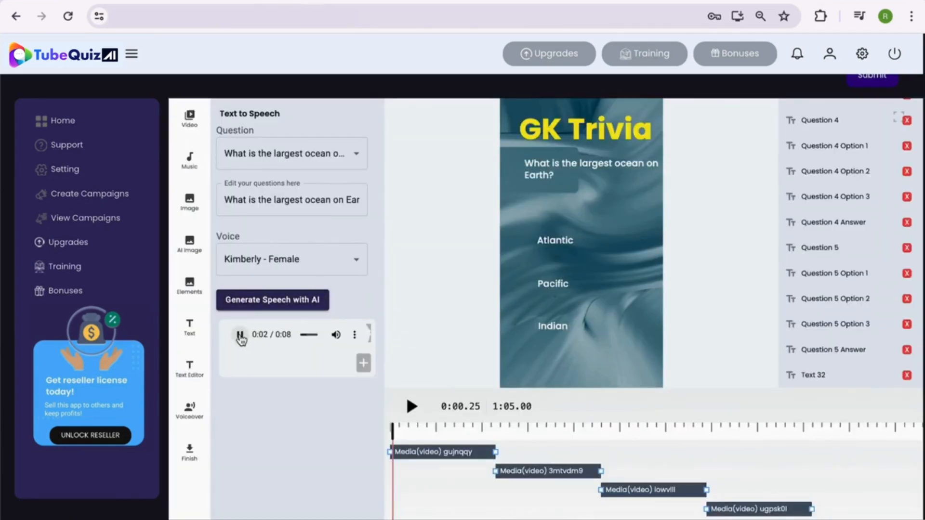
click(240, 334)
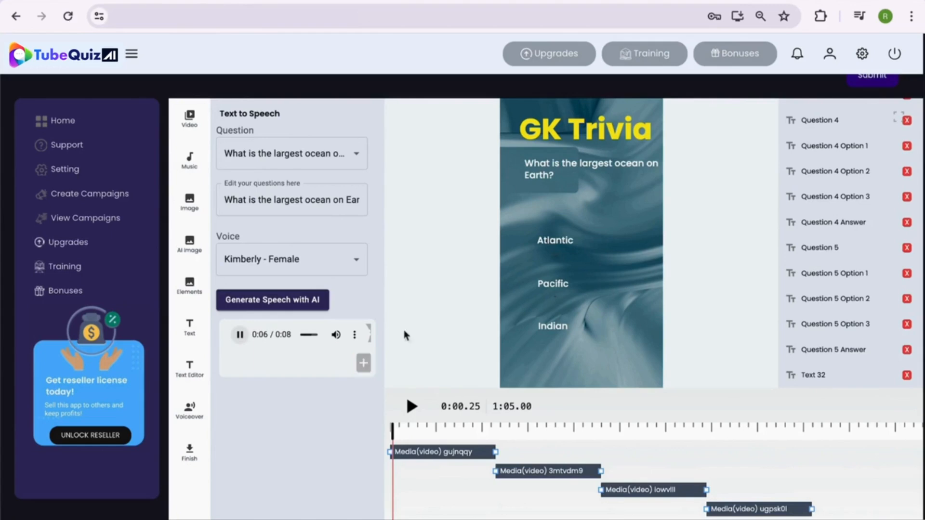
scroll(down, 3)
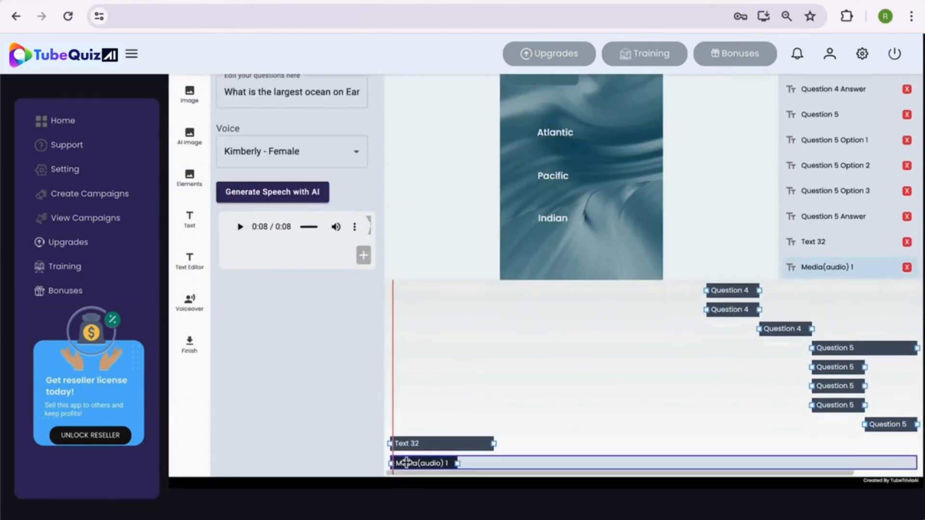
scroll(down, 3)
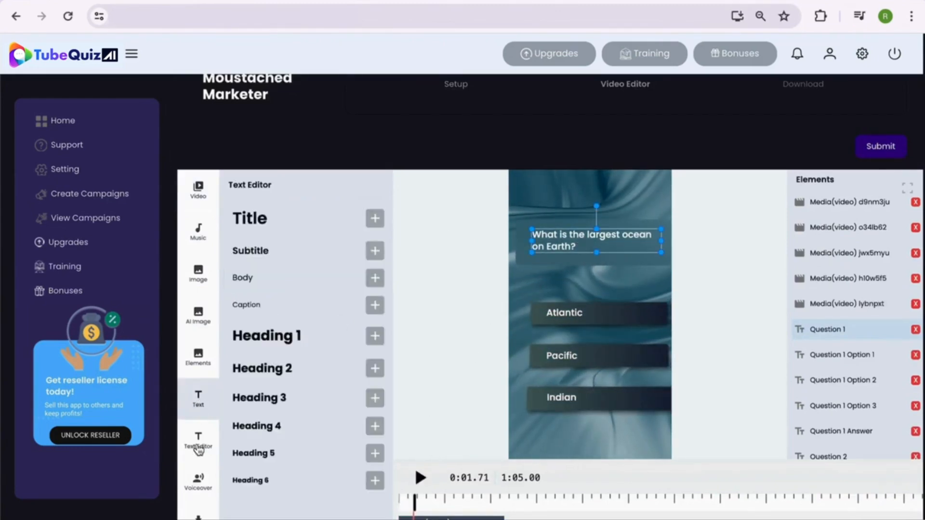
Step: Give the Question 1 text a new fill colour in its font and colour settings
click(197, 441)
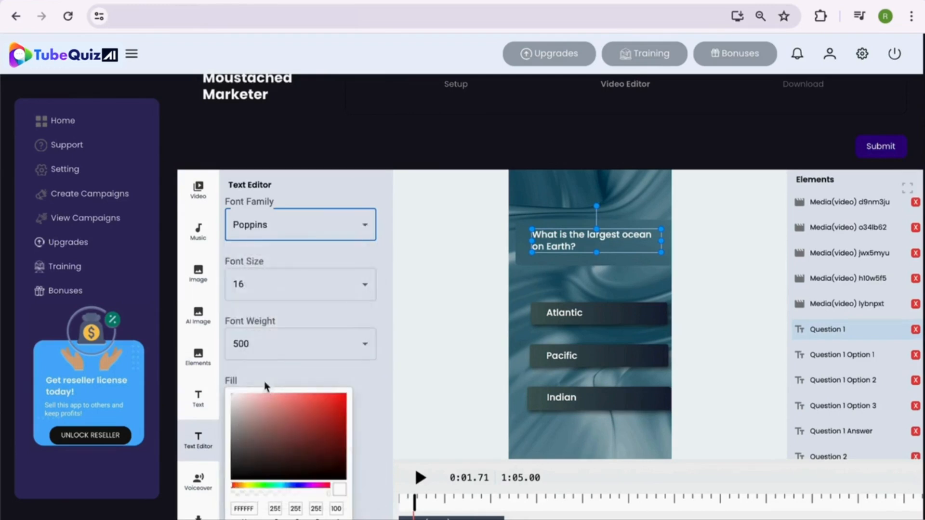
scroll(down, 3)
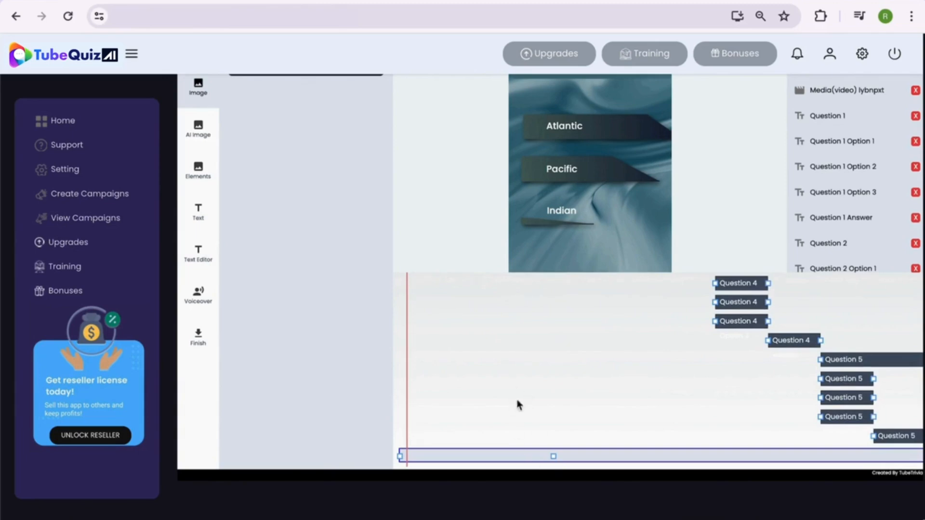
scroll(down, 3)
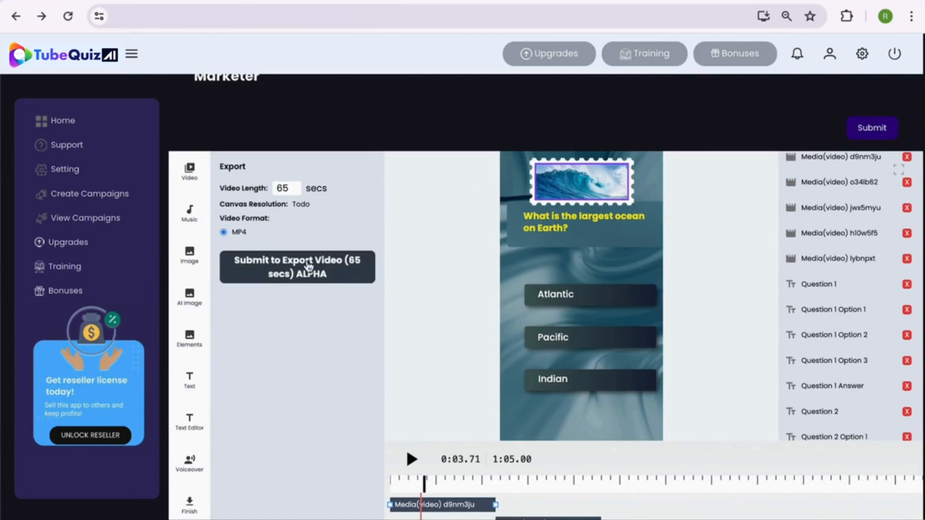
Step: Submit the 65-second quiz for MP4 export, confirm rendering and play the finished video
click(412, 459)
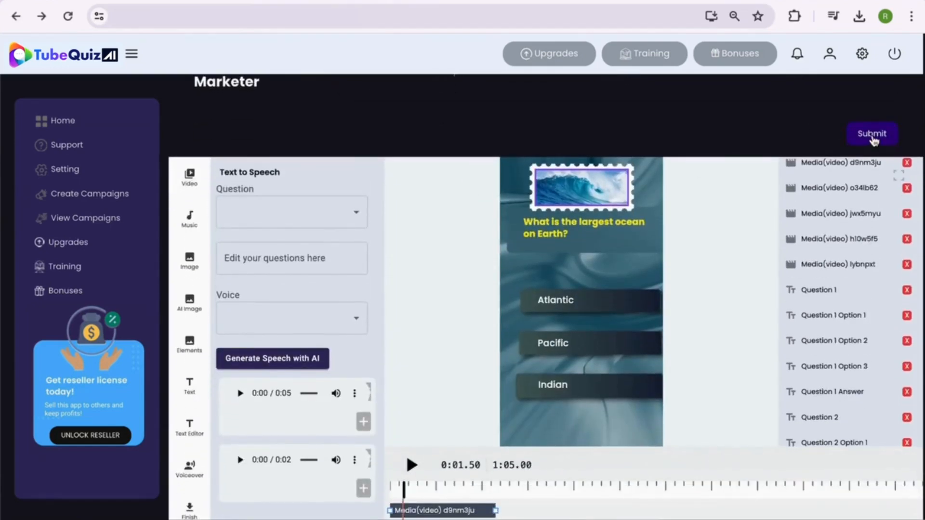
click(871, 133)
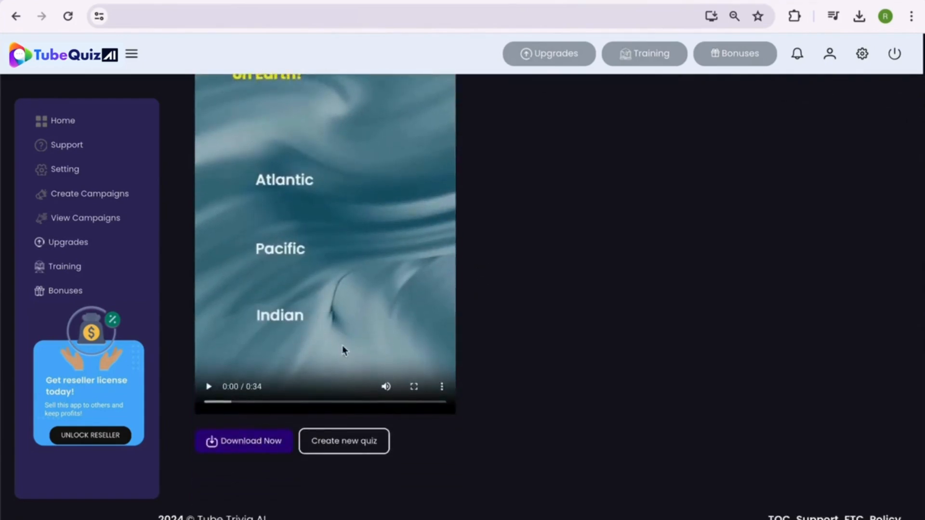
click(243, 441)
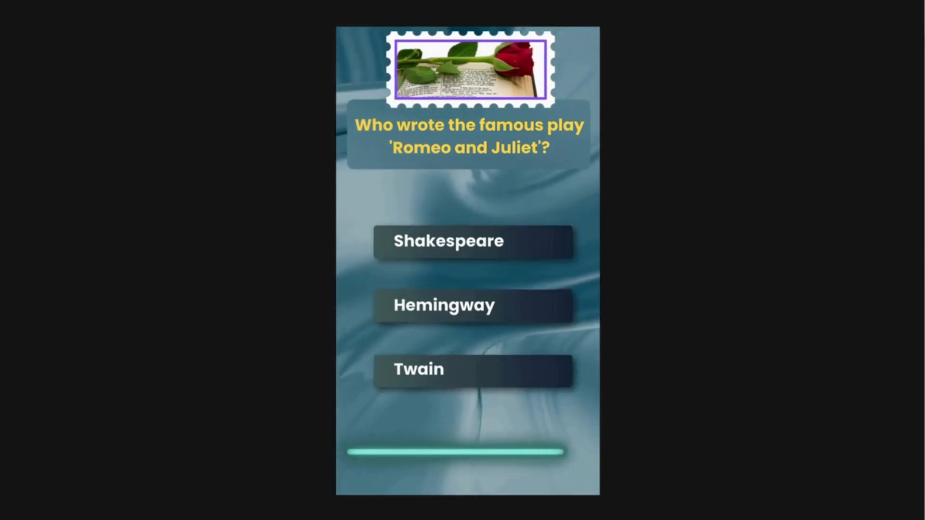
Step: Play the rendered vertical quiz full-screen through its questions with images and three options
click(473, 241)
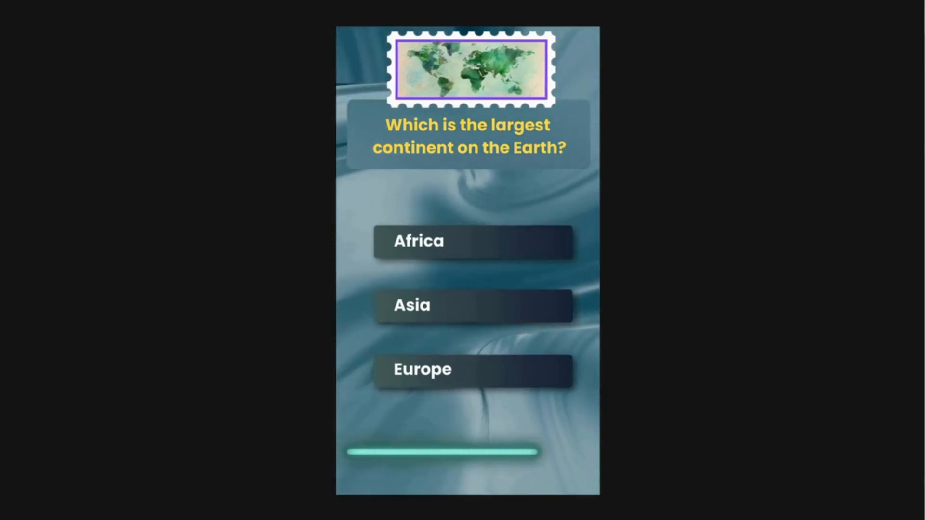
click(474, 305)
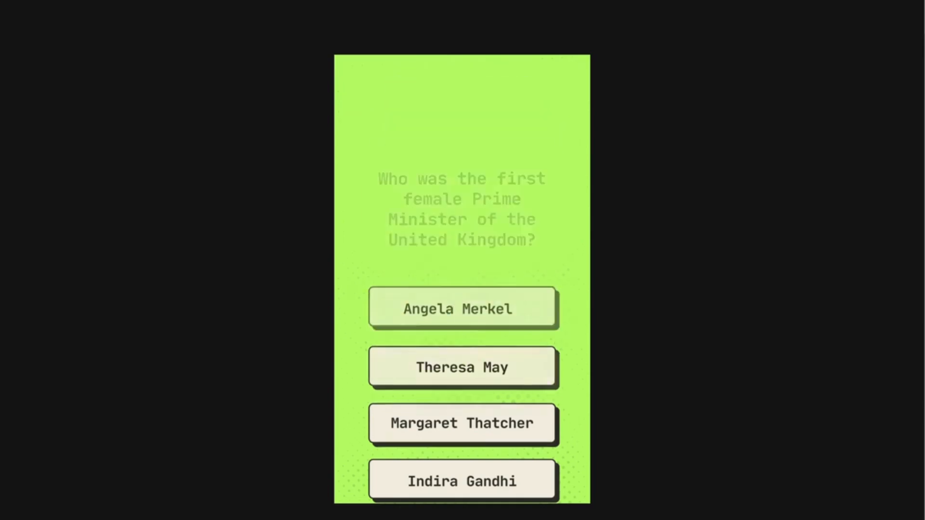
Step: Let the green retro quiz play through telephone-inventor and Japan-currency questions to the tallest-mountain question
click(462, 423)
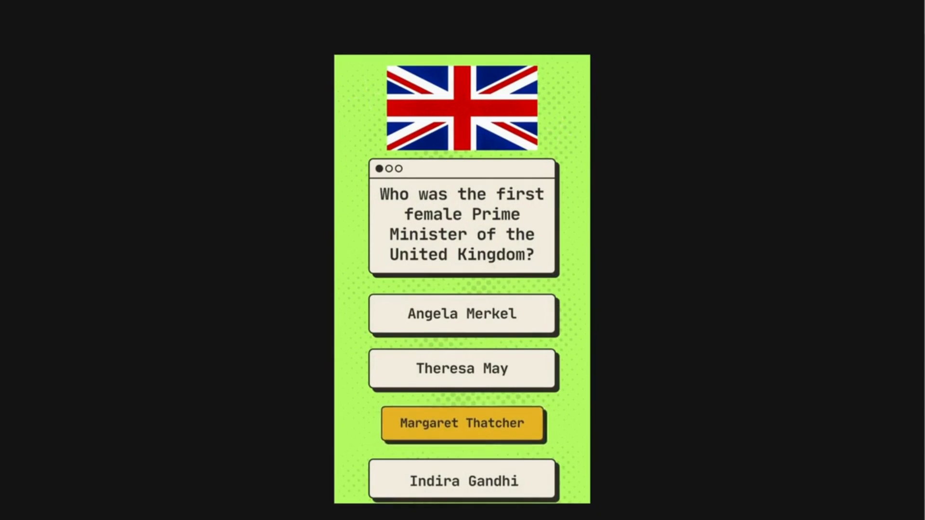
click(461, 423)
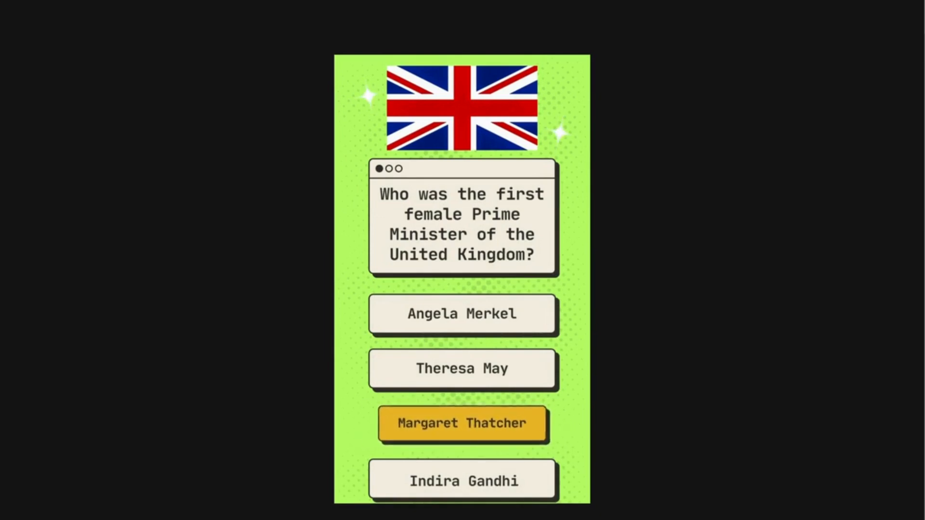
click(462, 423)
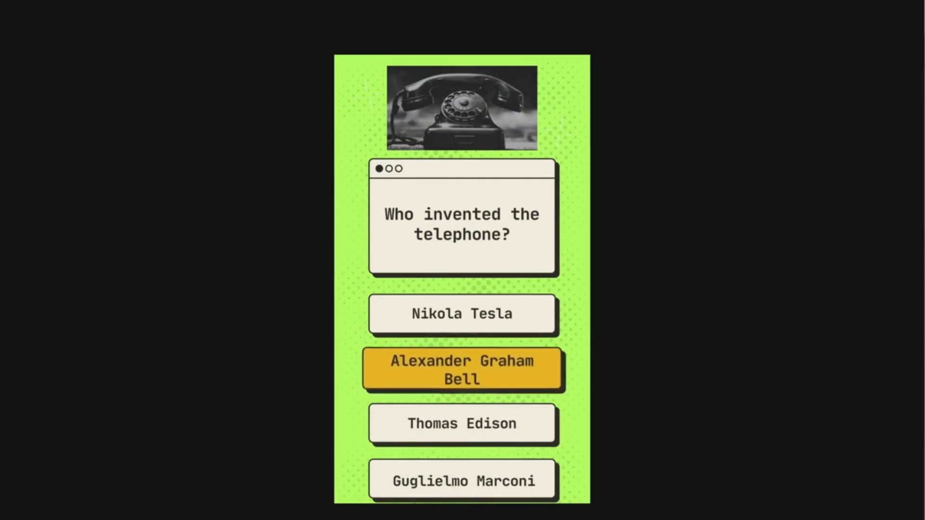
click(461, 369)
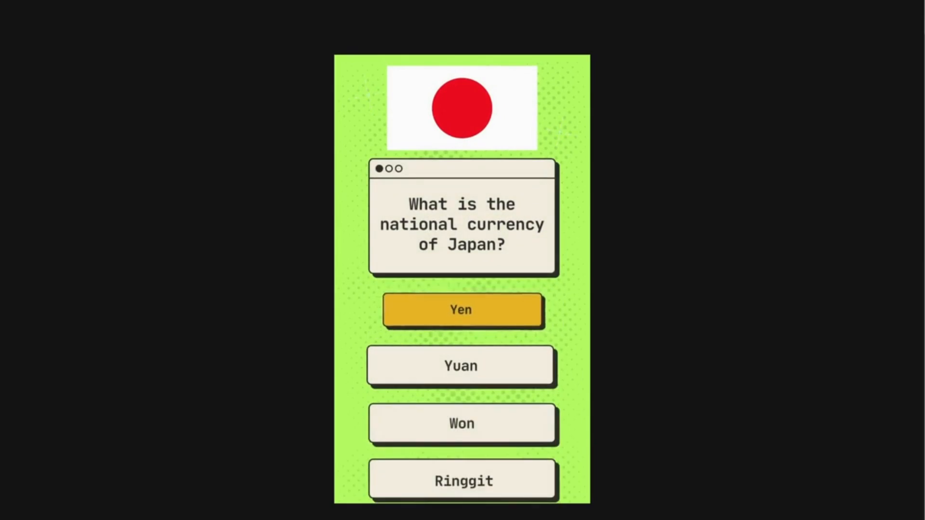
click(462, 310)
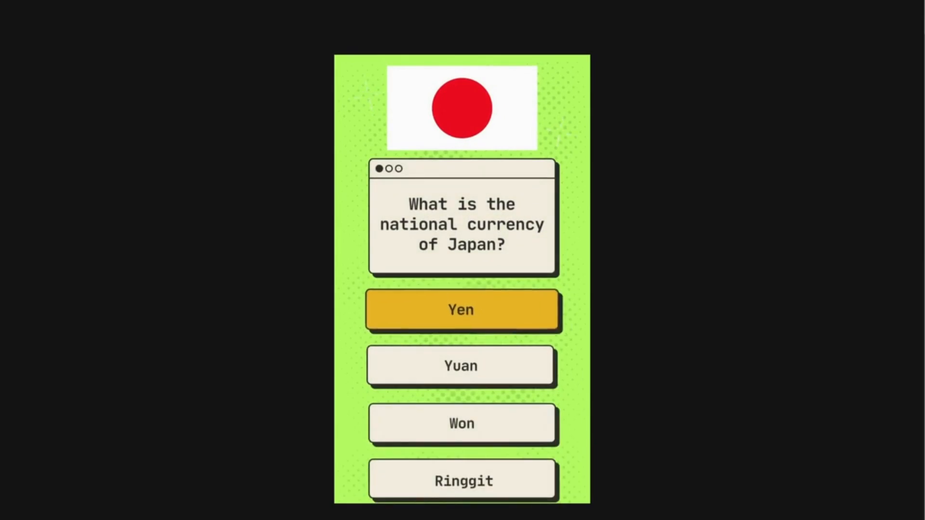
click(462, 310)
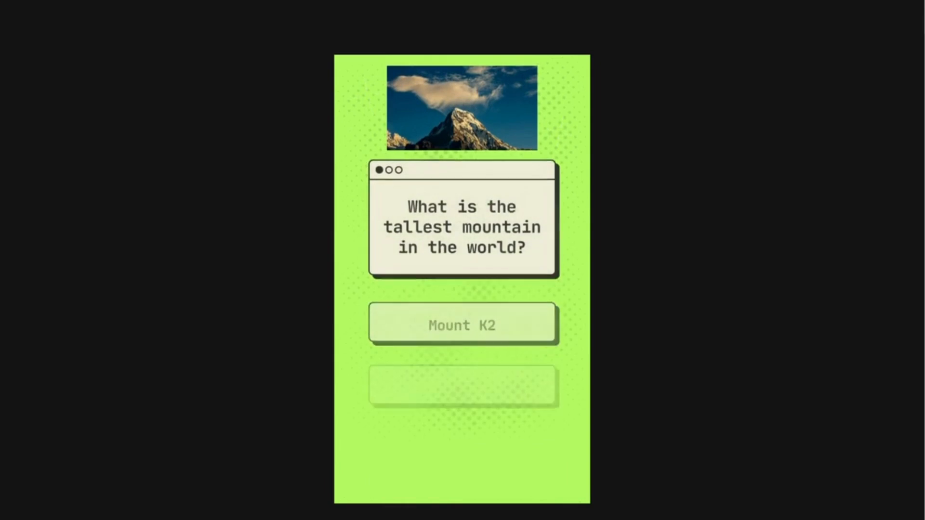